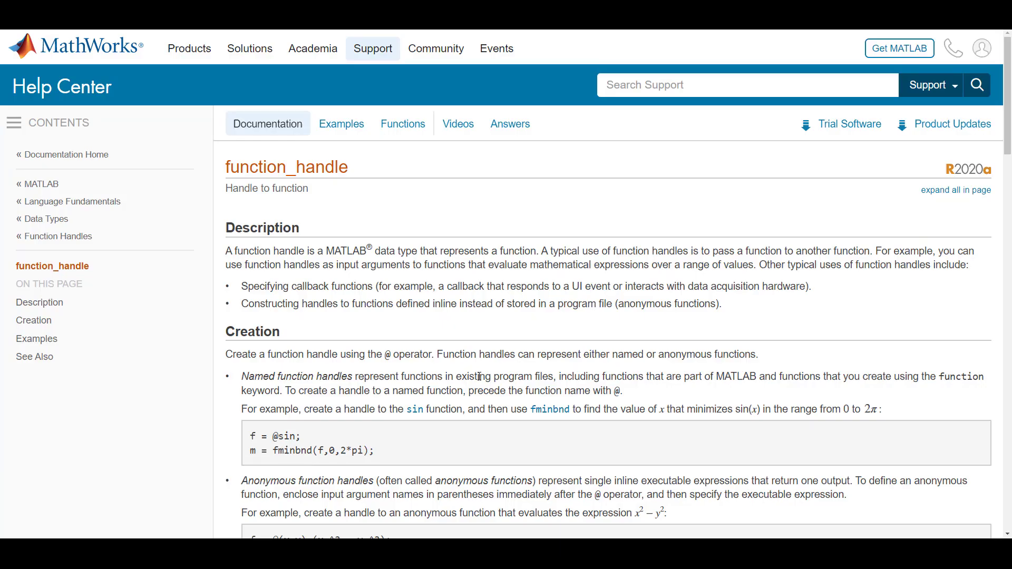
Step: Enter x = [1 2 3 4] in FunctionHandle.m and bring up the New file choices
scroll("down", 3)
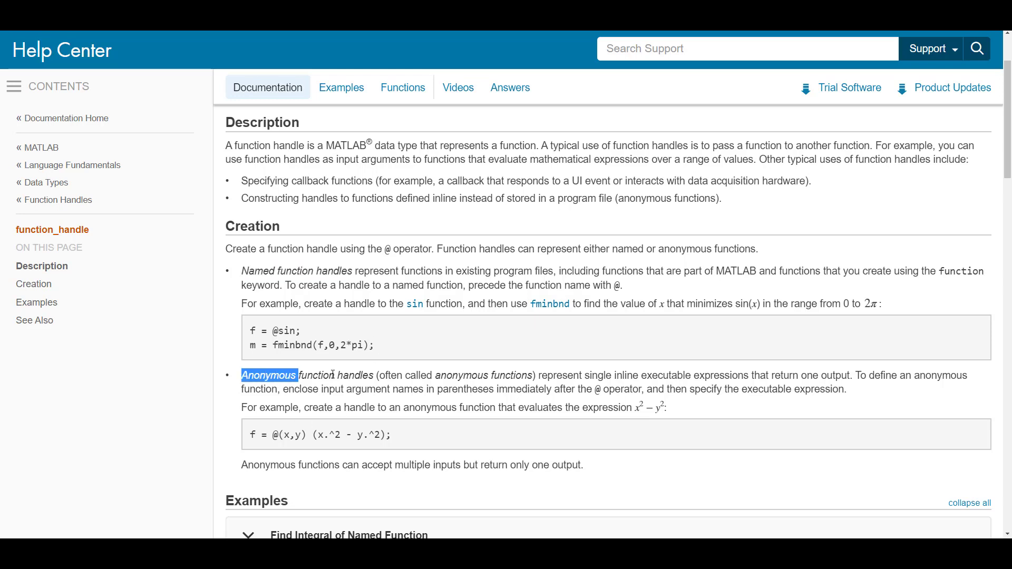
left_click_drag(270, 375, 373, 375)
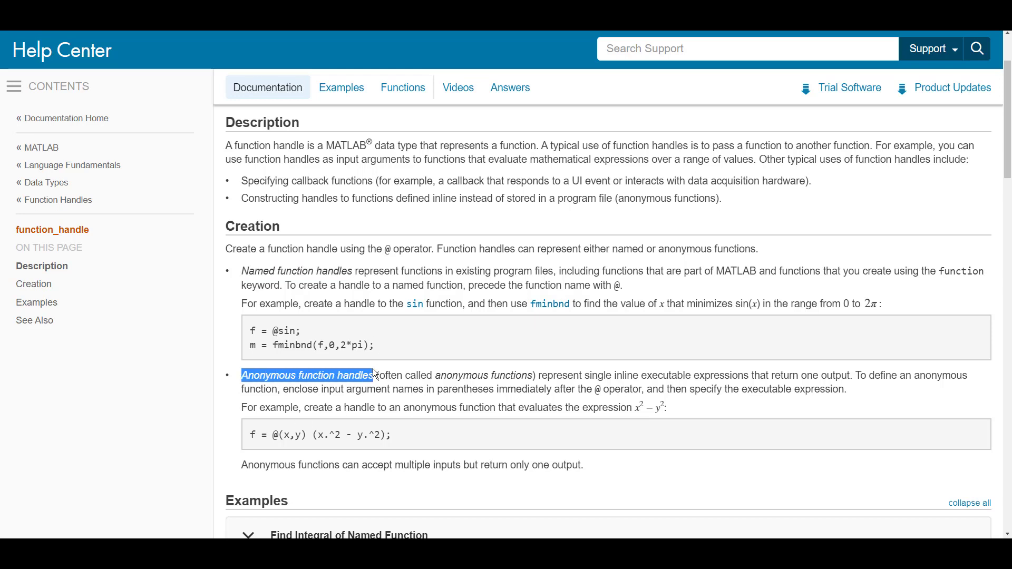
mouse_move(377, 372)
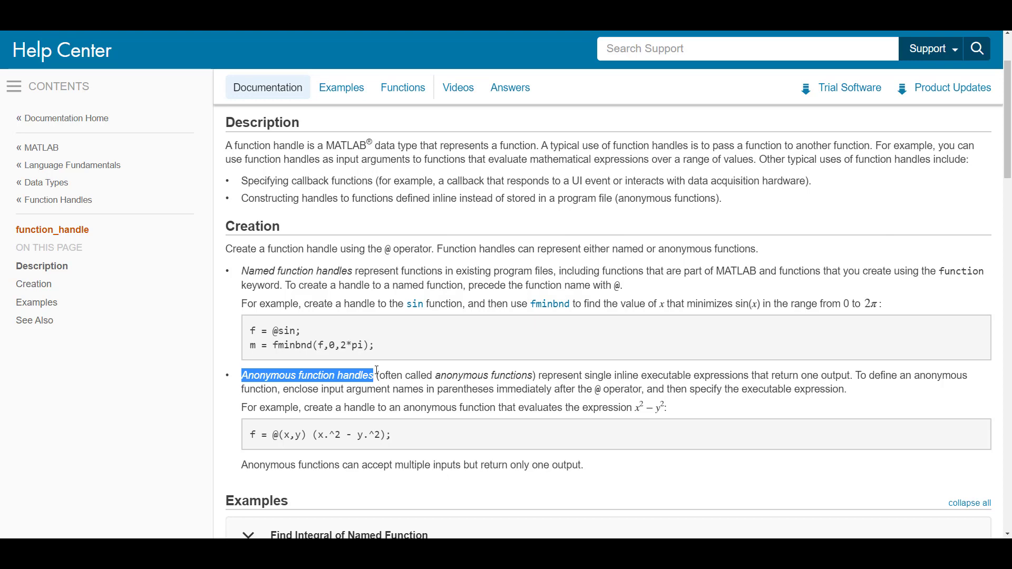
mouse_move(423, 375)
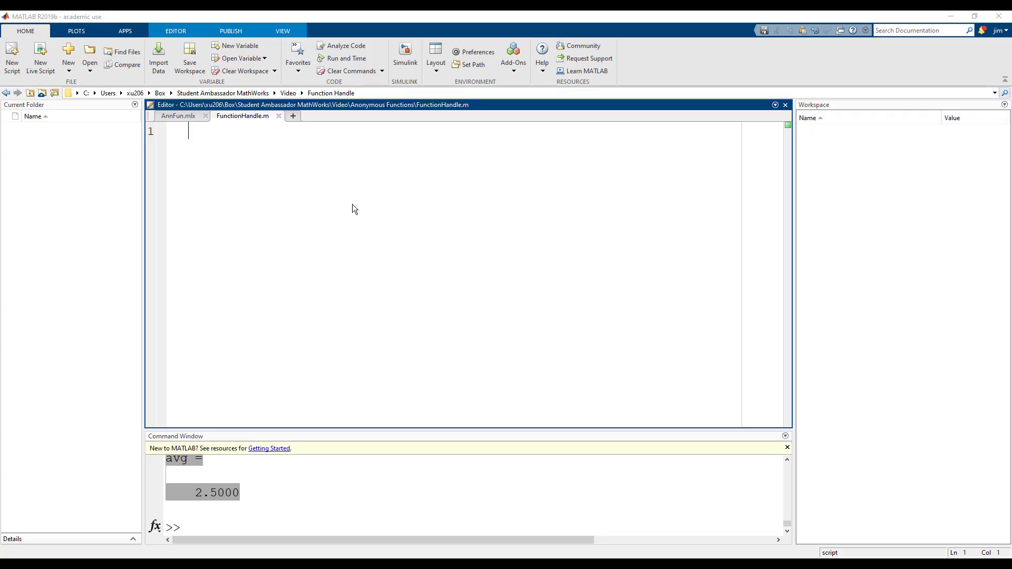
type("x = [1")
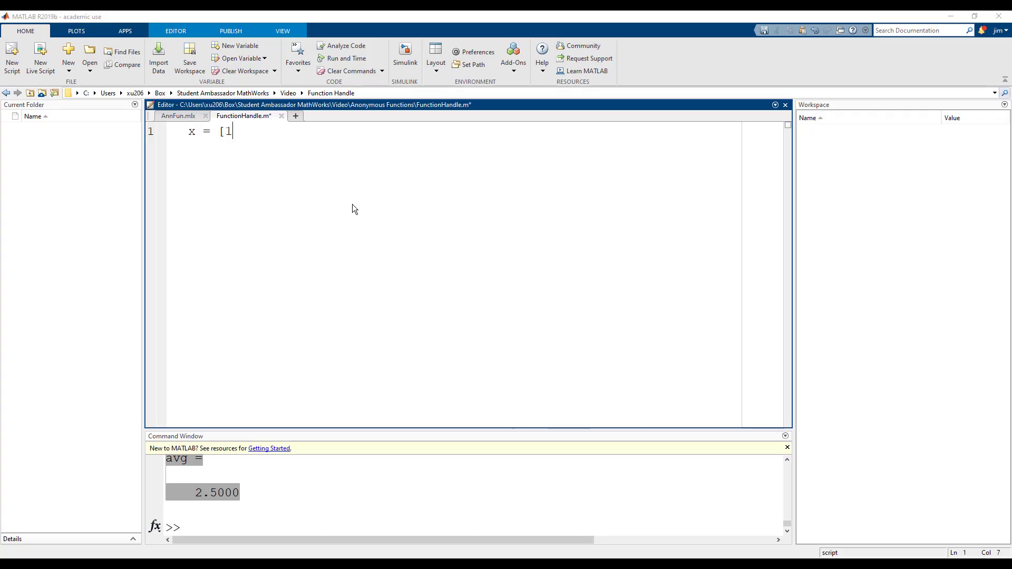
type("2 3 4")
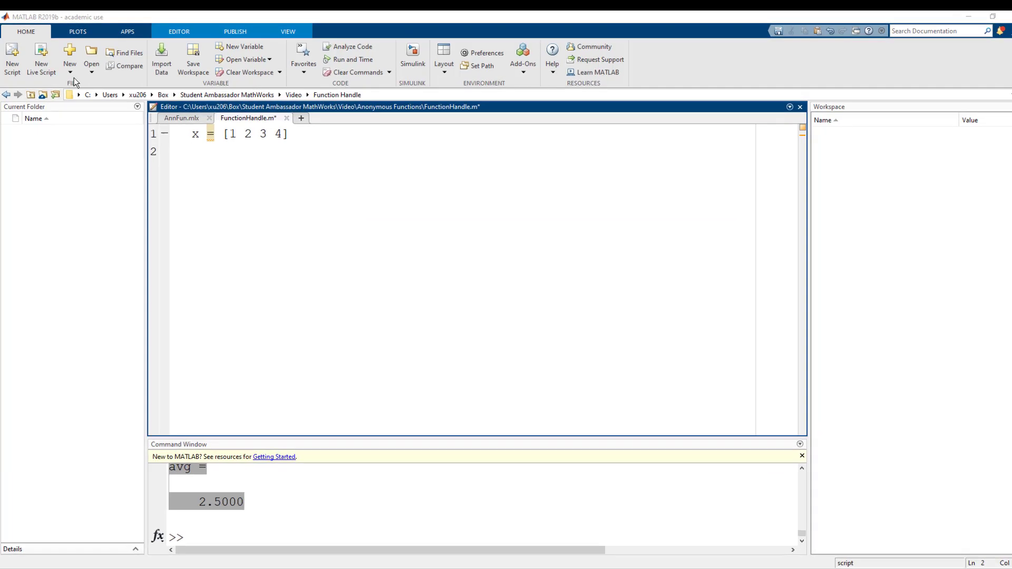
left_click(69, 63)
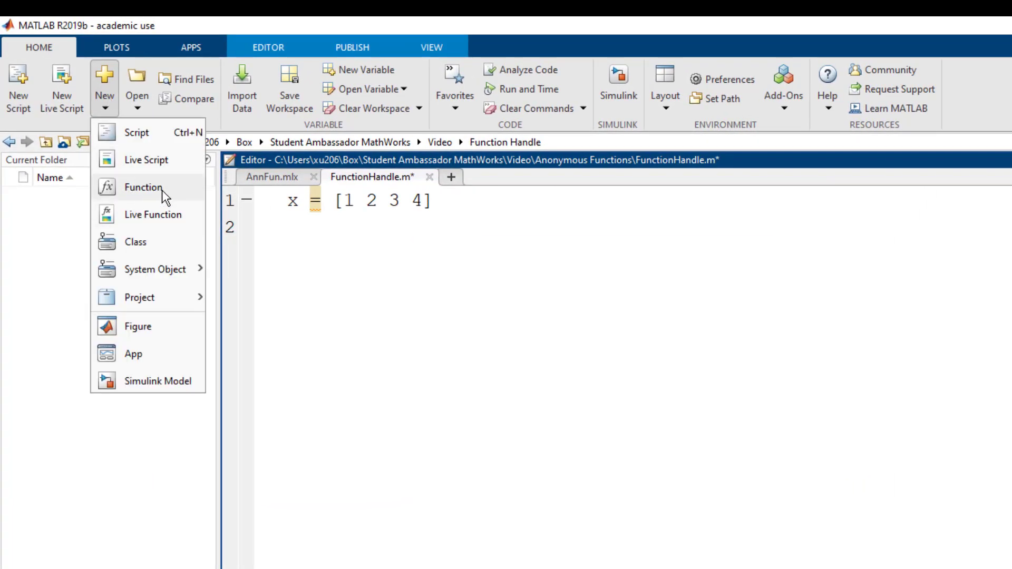
Step: Start a new function file named customSUM with output sum_x
left_click(143, 188)
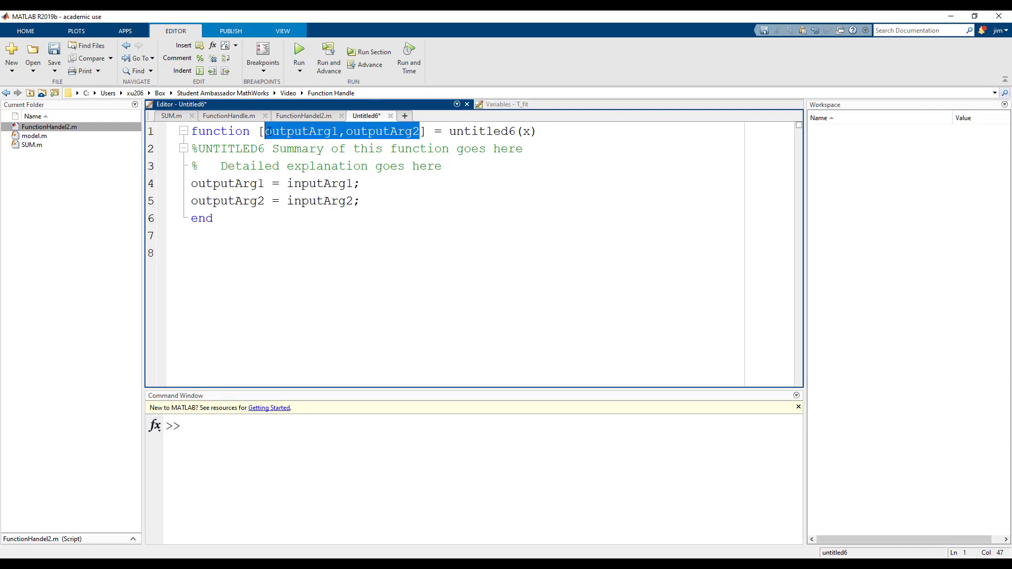
type("sum_x")
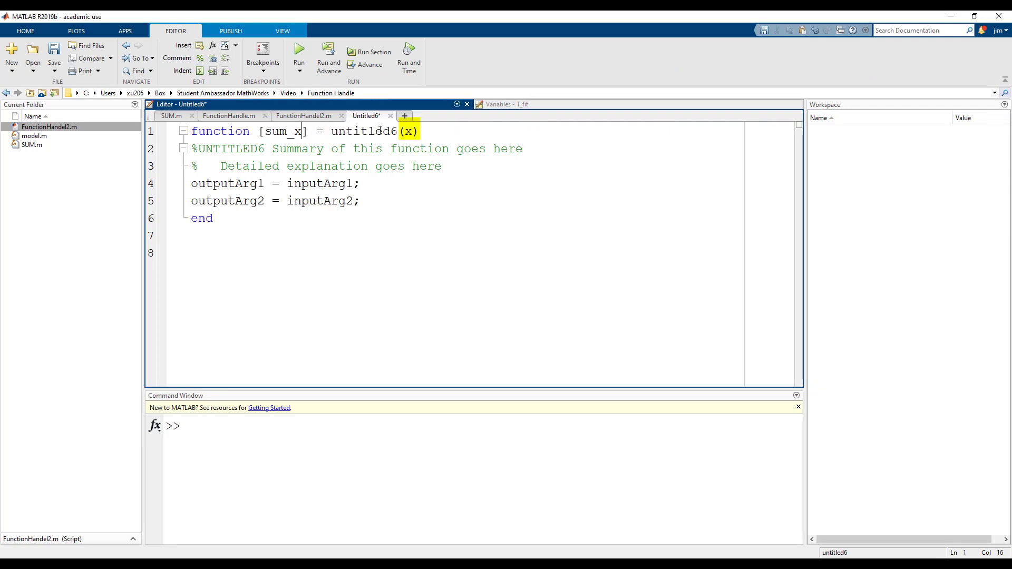
double_click(364, 132)
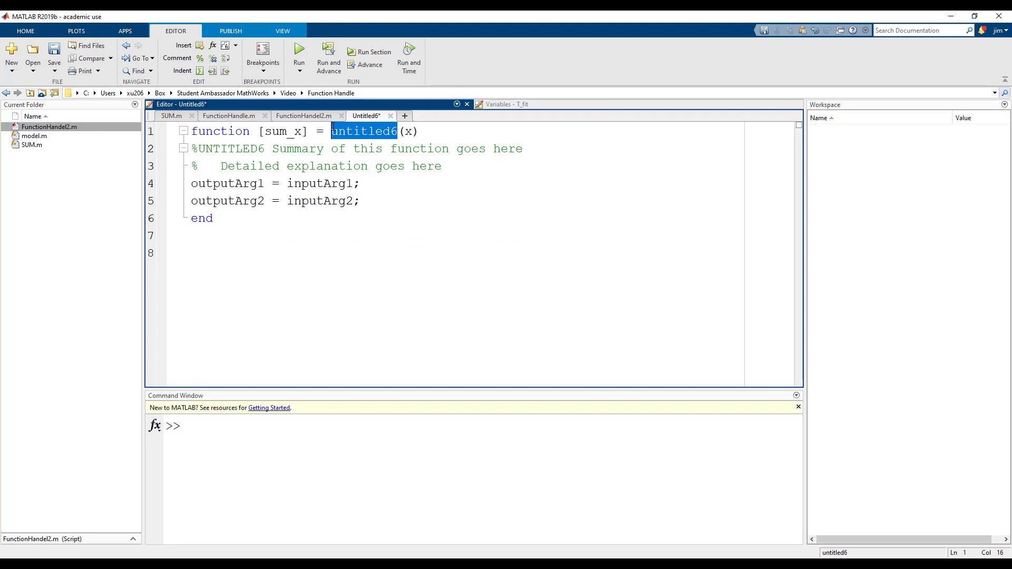
type("customSUM")
left_click(276, 184)
type("f")
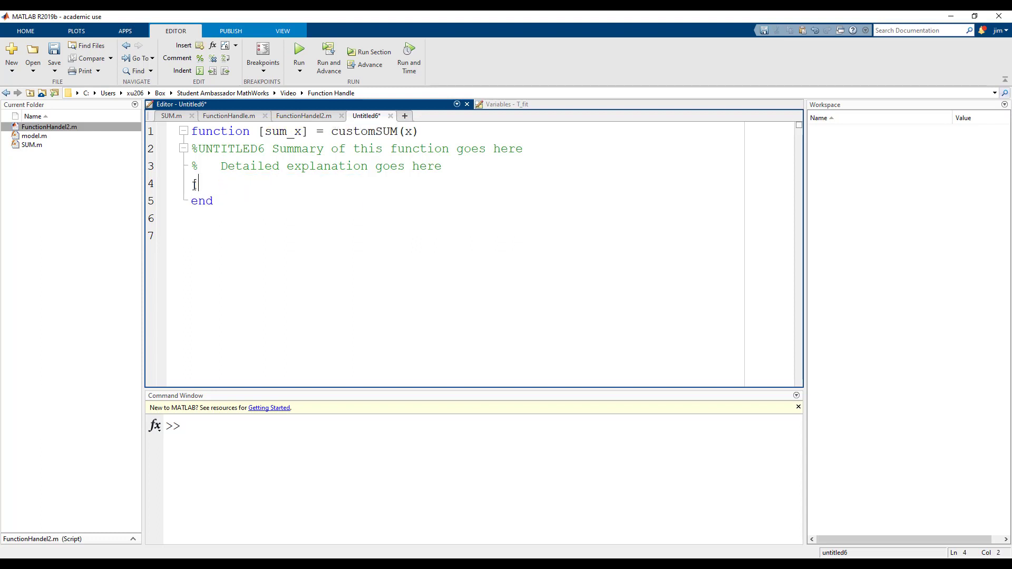
Step: Write the size/for-loop accumulating SUM_var into sum_x and save as customSUM.m
type("nu]")
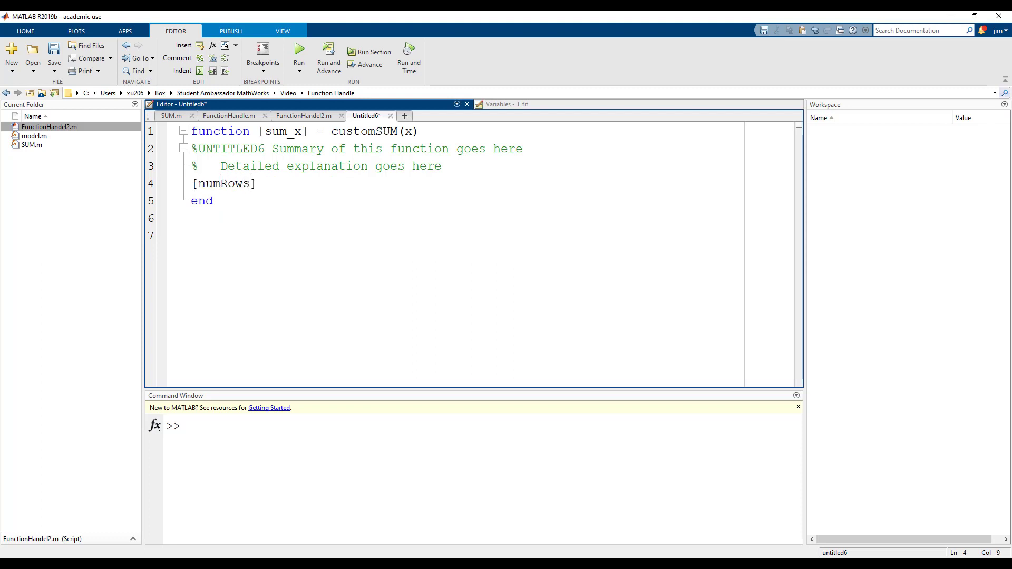
type(",numCols")
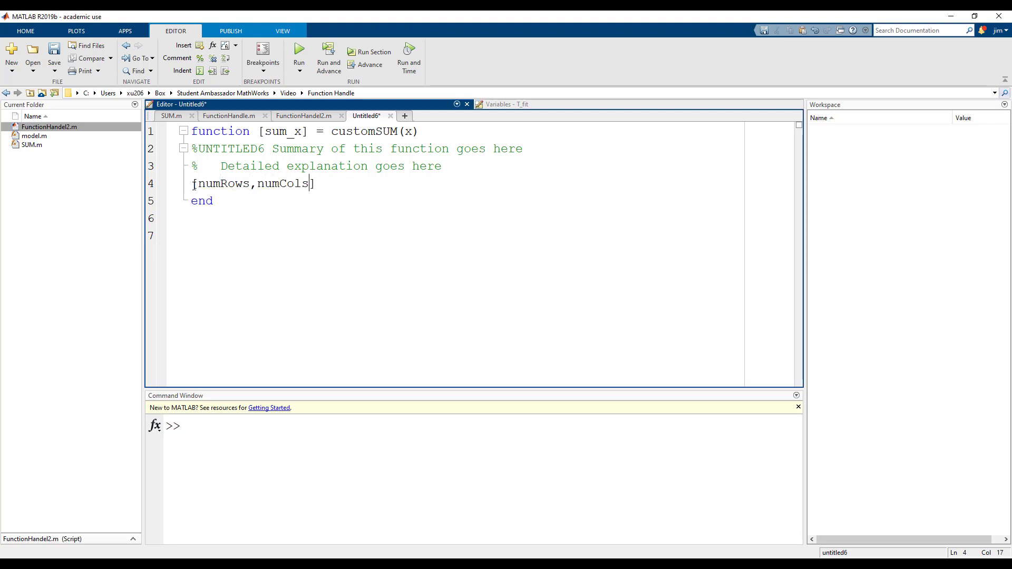
type("= size(")
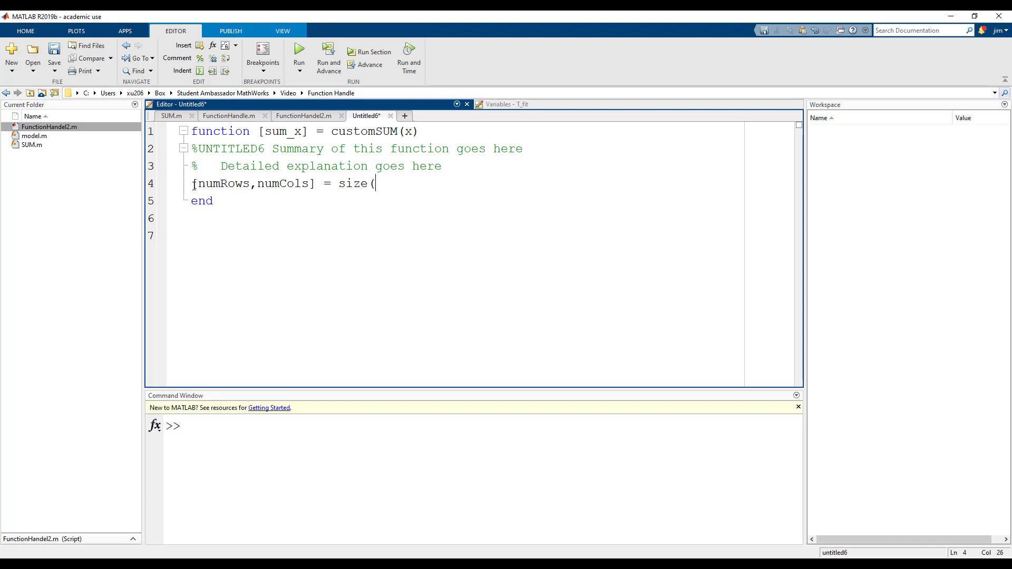
type("x)")
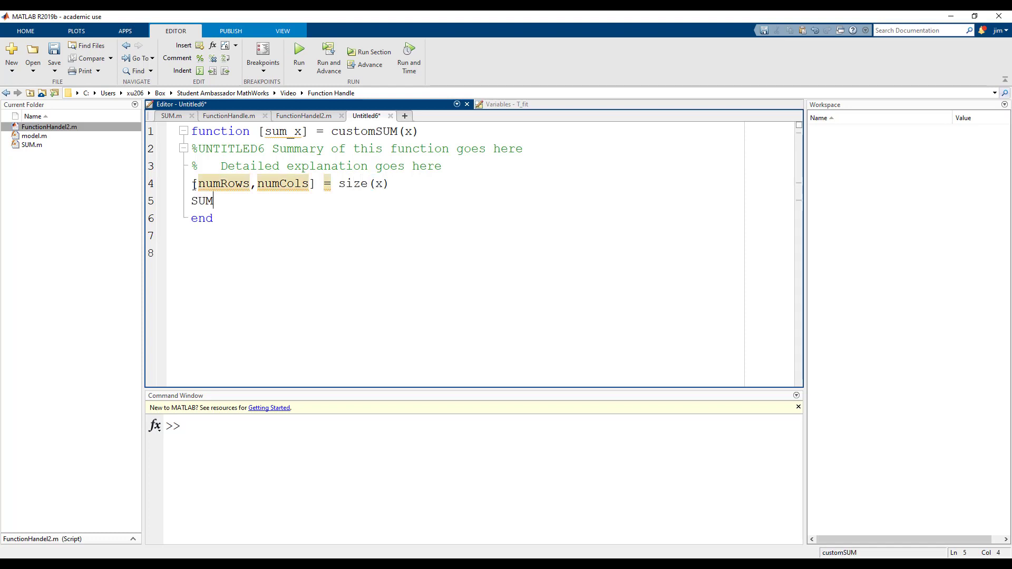
type("_var = 0;")
type("for i = 1:n")
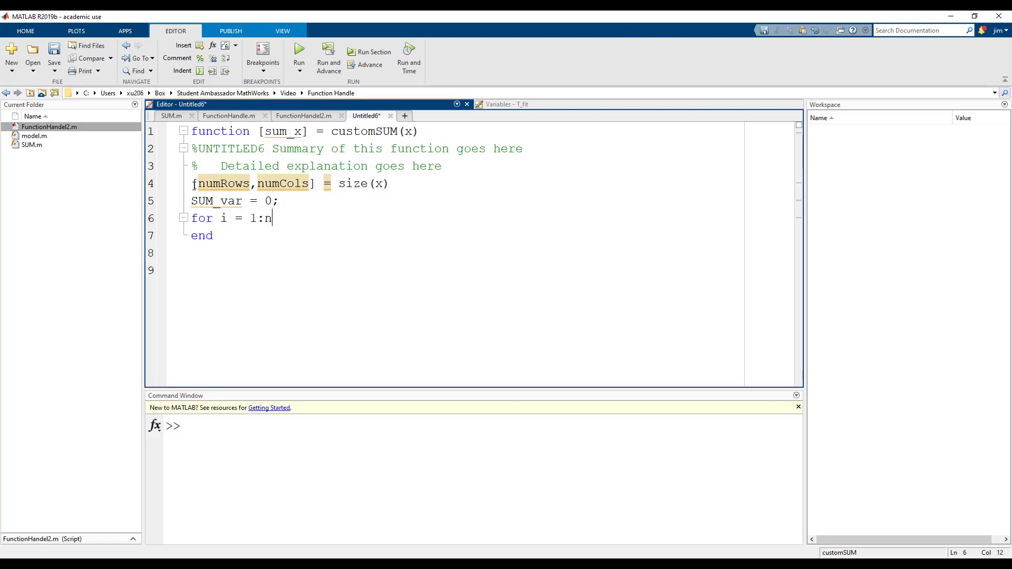
type("umCols")
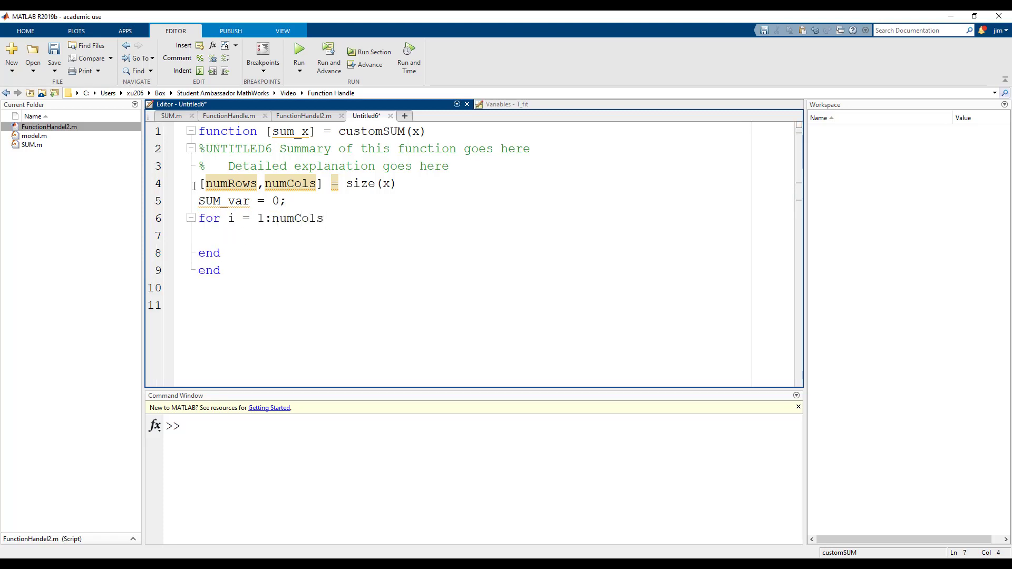
type("SUM_var = SUM_var + x(i")
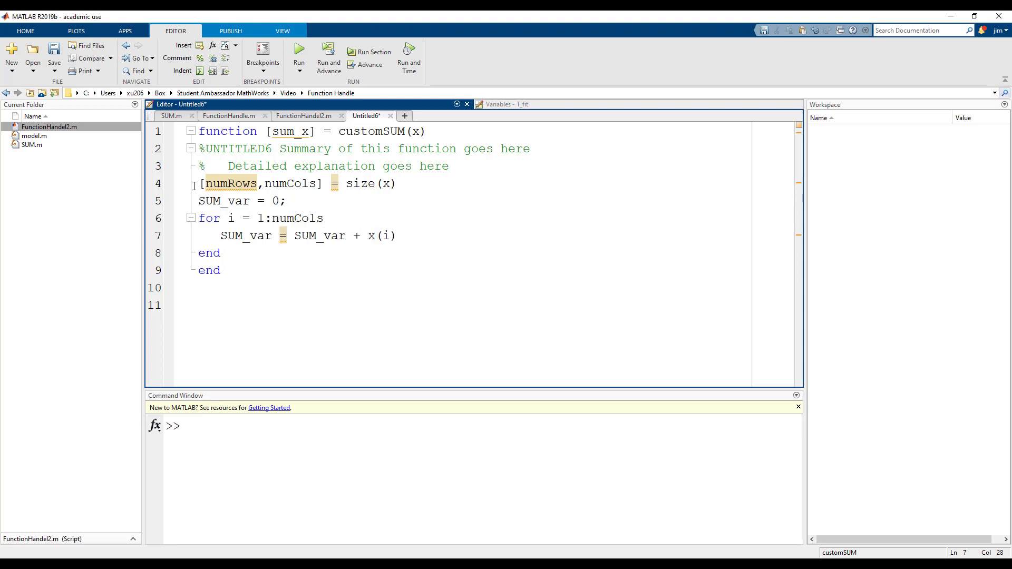
type("sum_x = SUM")
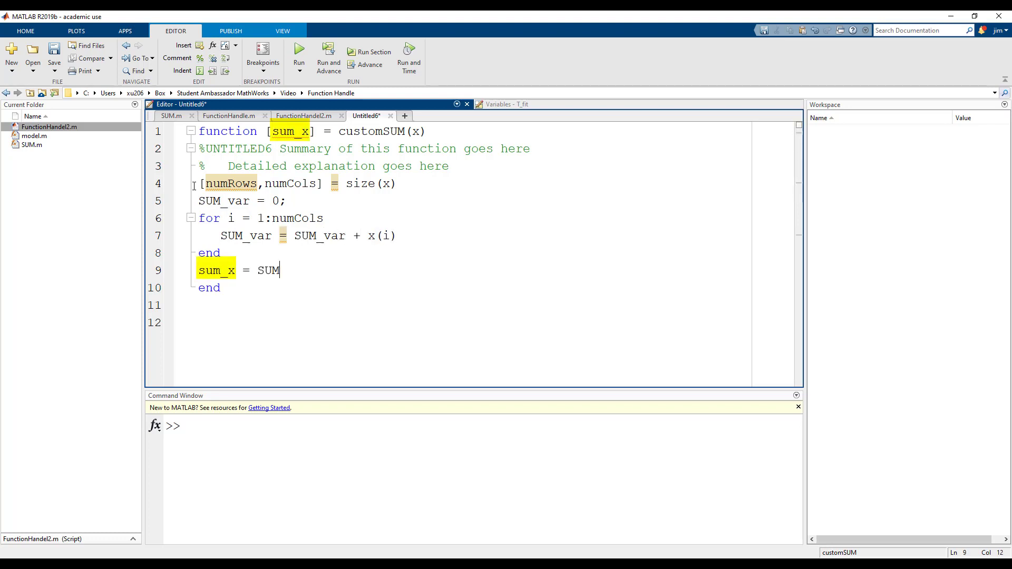
type("_var")
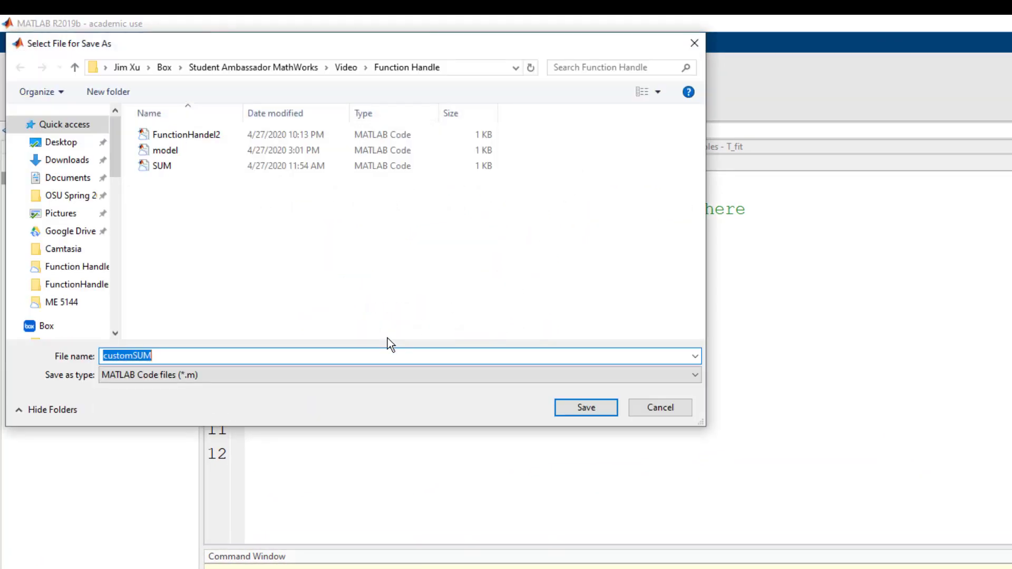
left_click(586, 407)
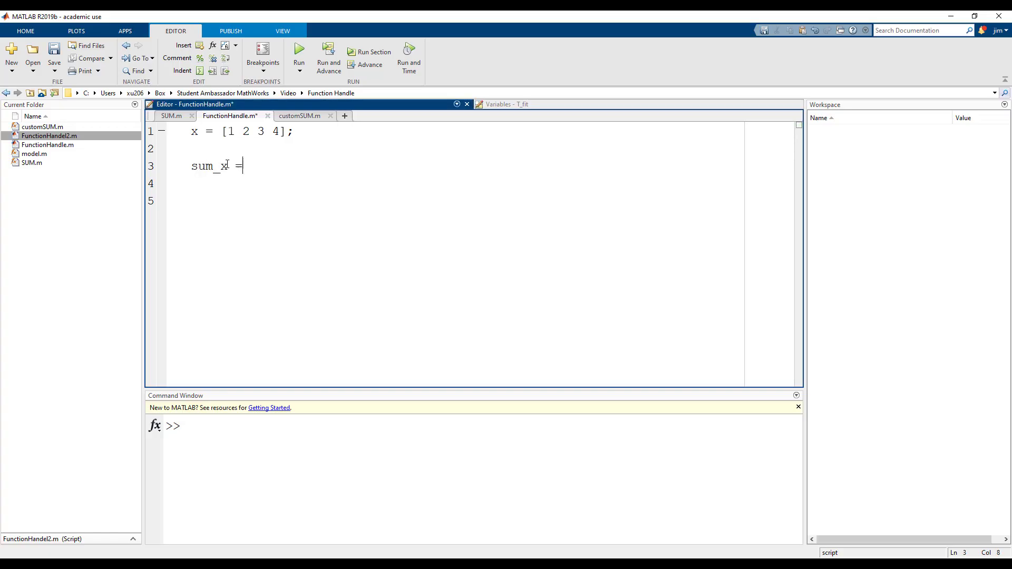
Step: Add sum_x = customSUM(x) on line 3 of FunctionHandle.m and save
type("customSUM(x)")
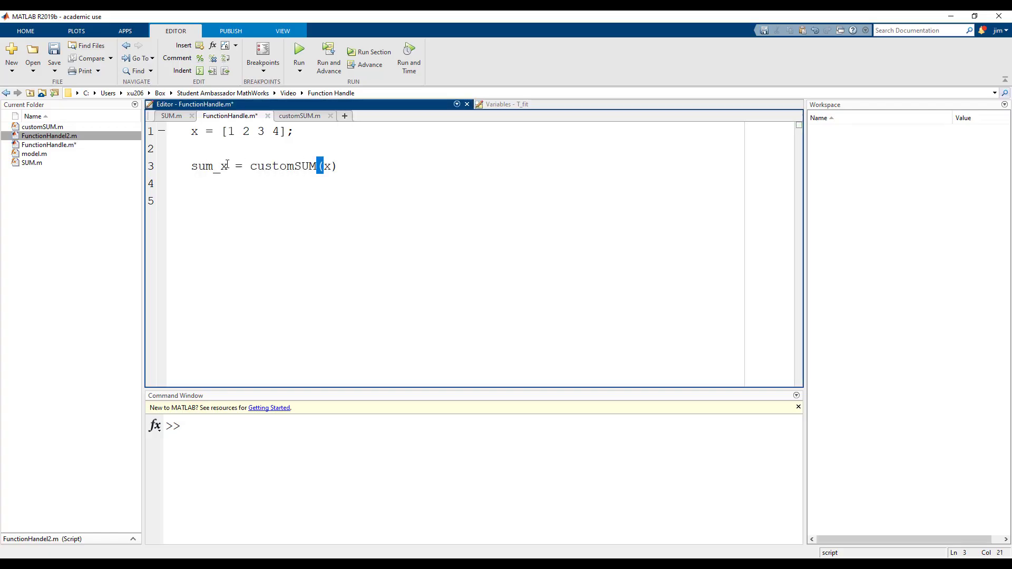
left_click(303, 54)
type("function")
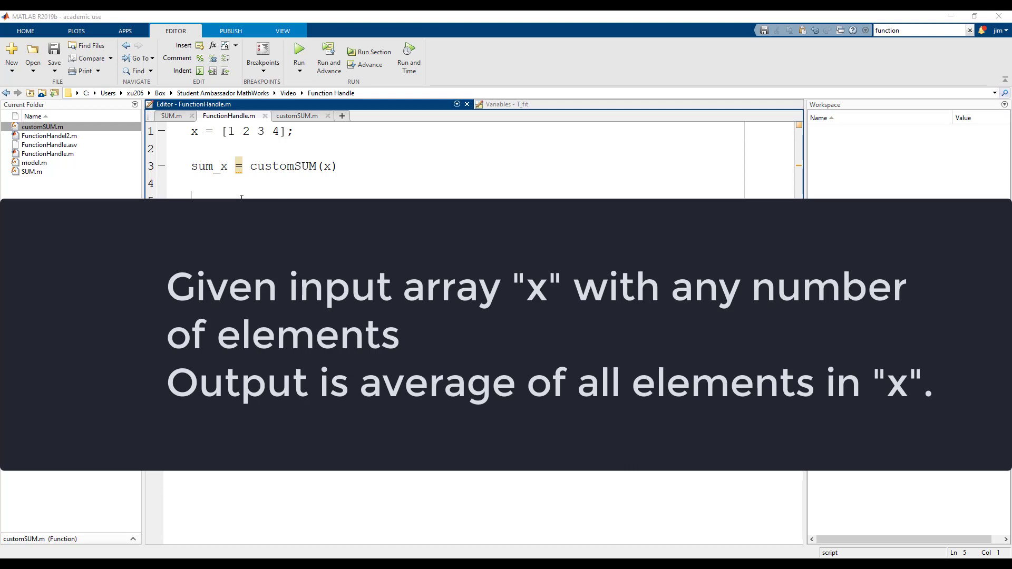
Step: Add [numRows,numCols] = size(x) and customMean = @(x,numCols) customSUM(x)/numCols
type("[numRo")
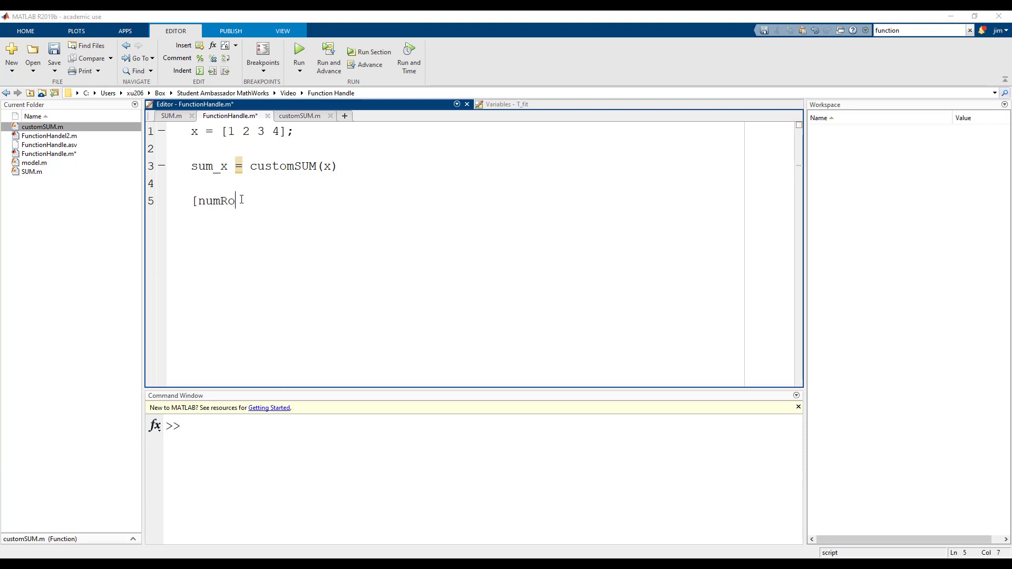
type("ws,numCols] = si")
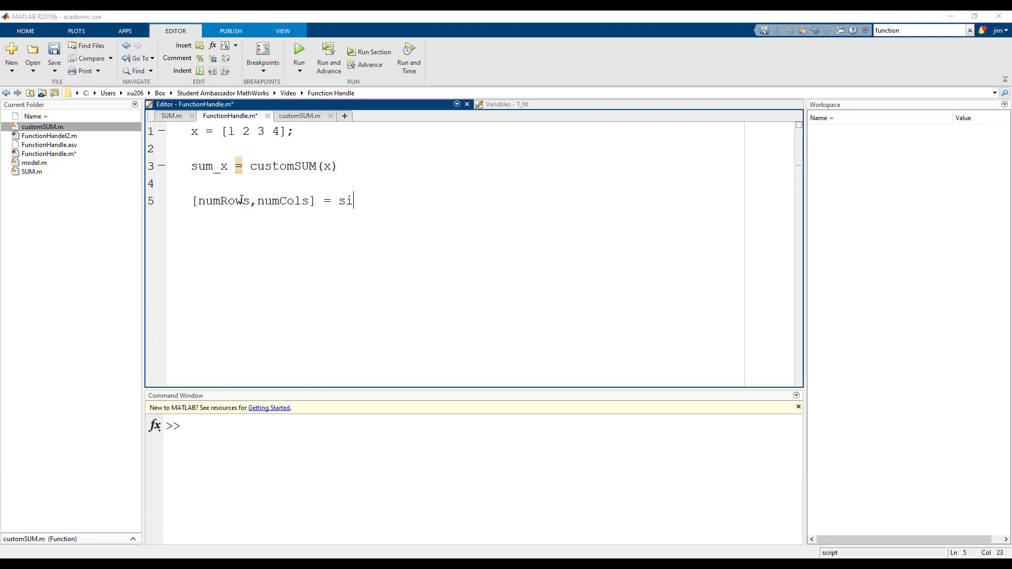
type("ze(x)")
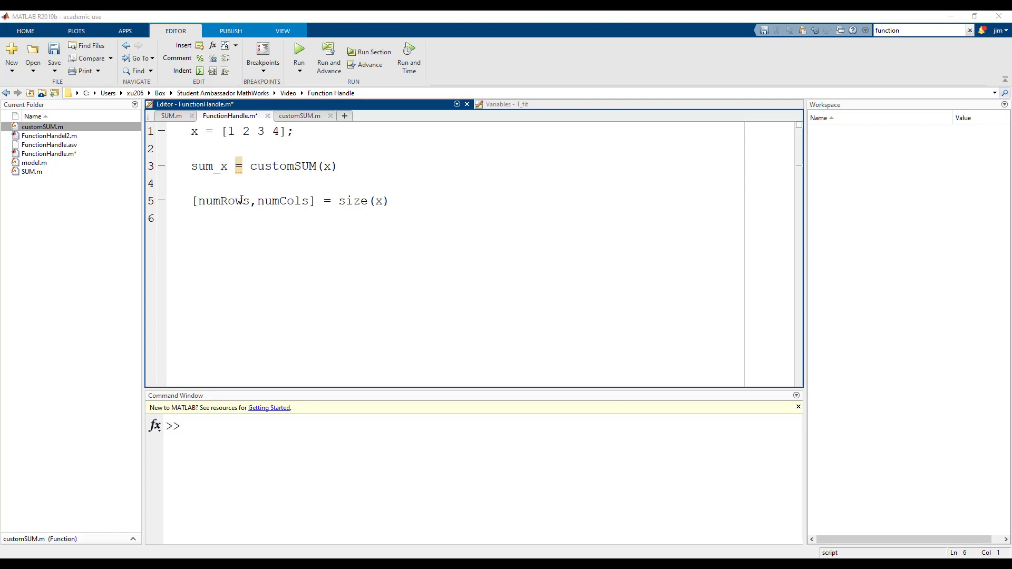
type("customMean")
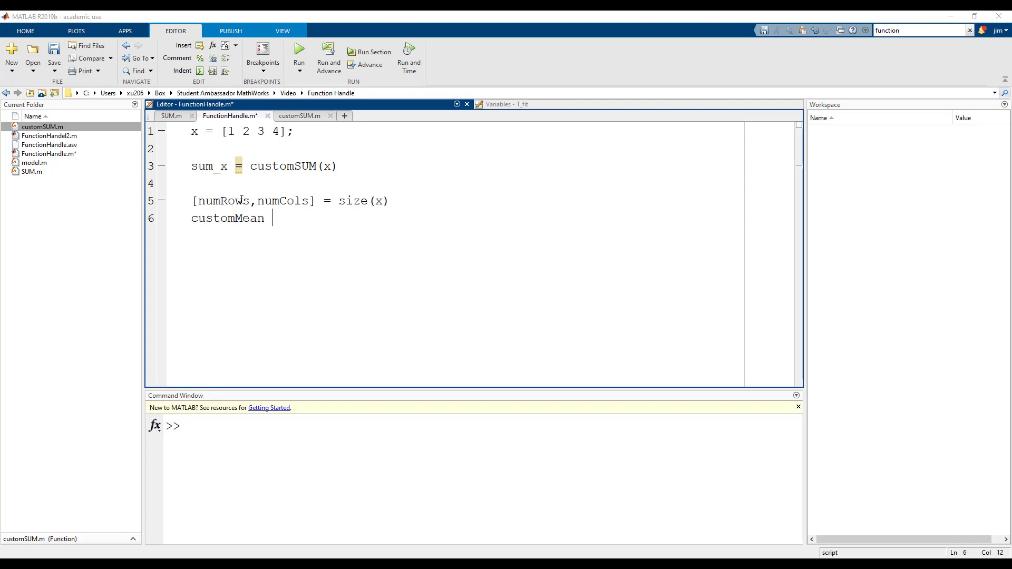
type("= @(x")
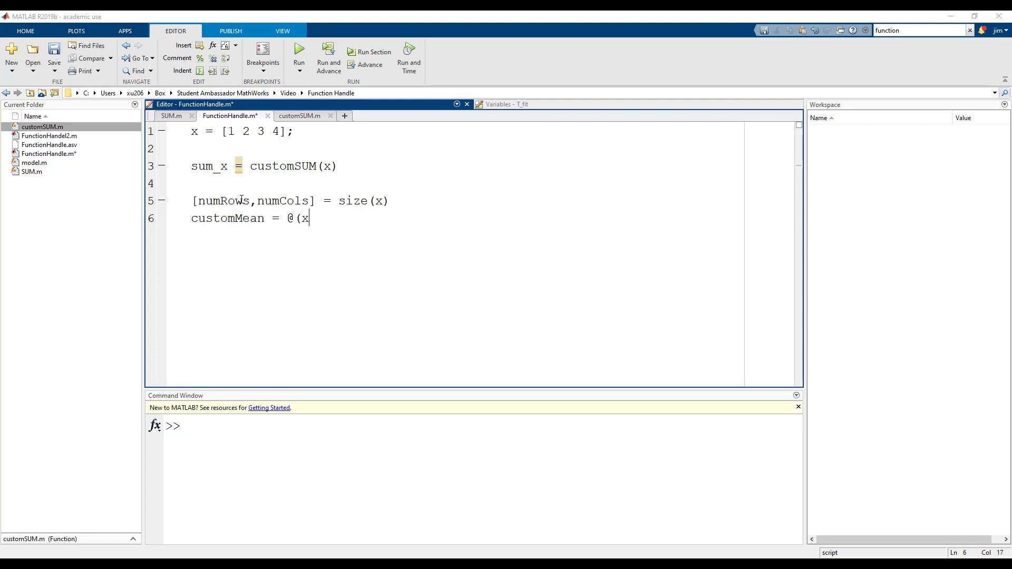
type(",n")
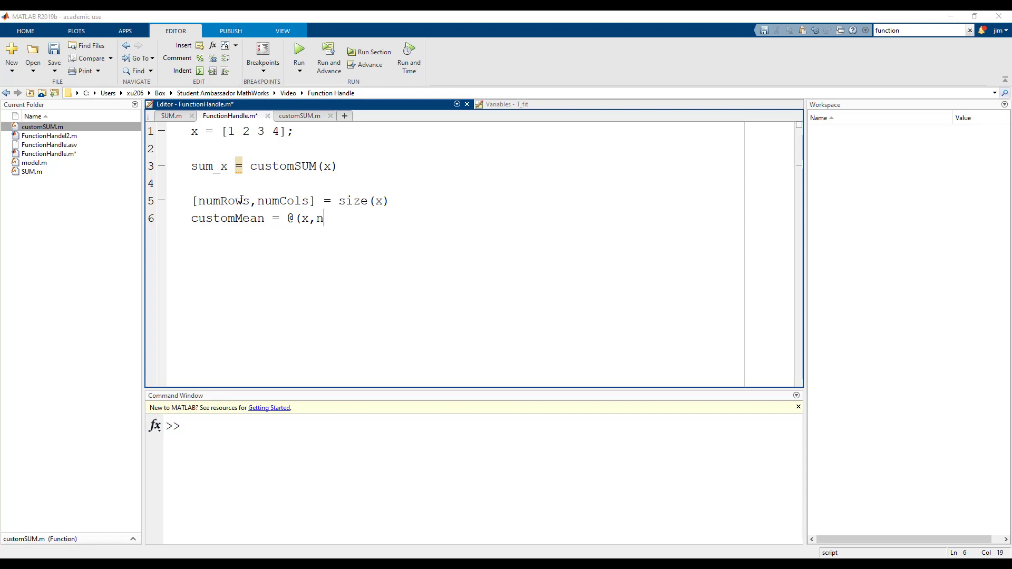
type("umCols)")
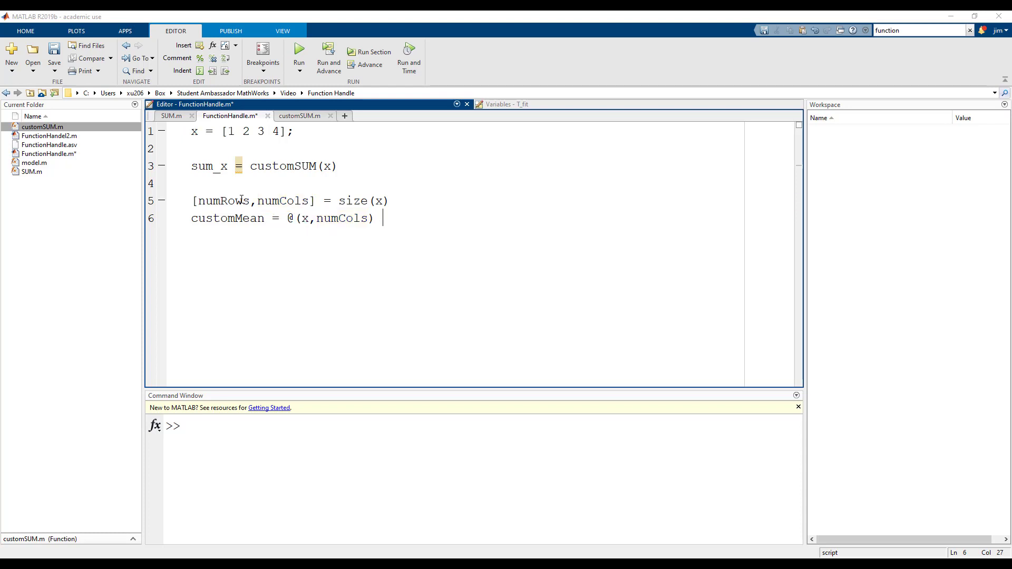
type("customSUM")
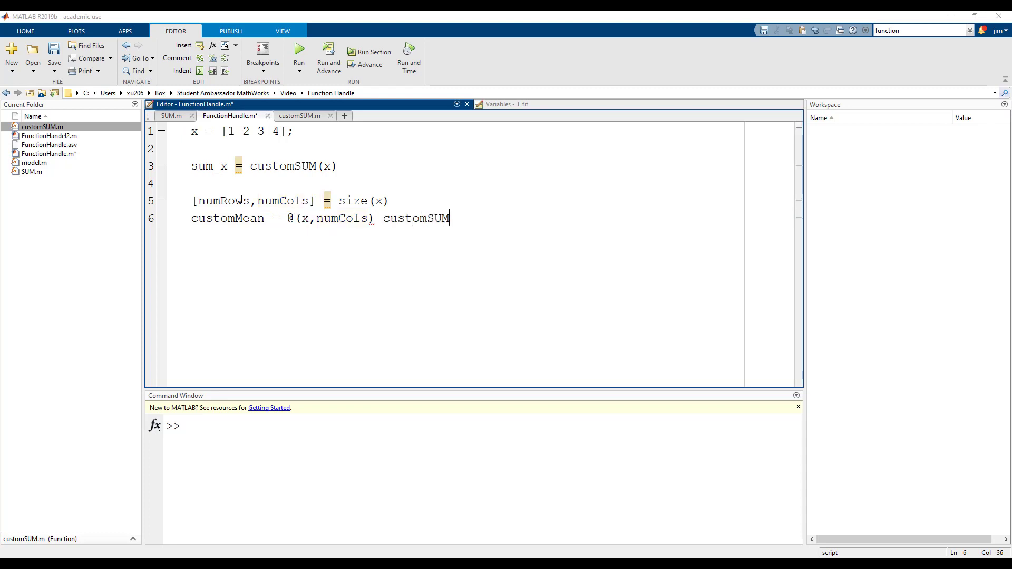
type("(x)/")
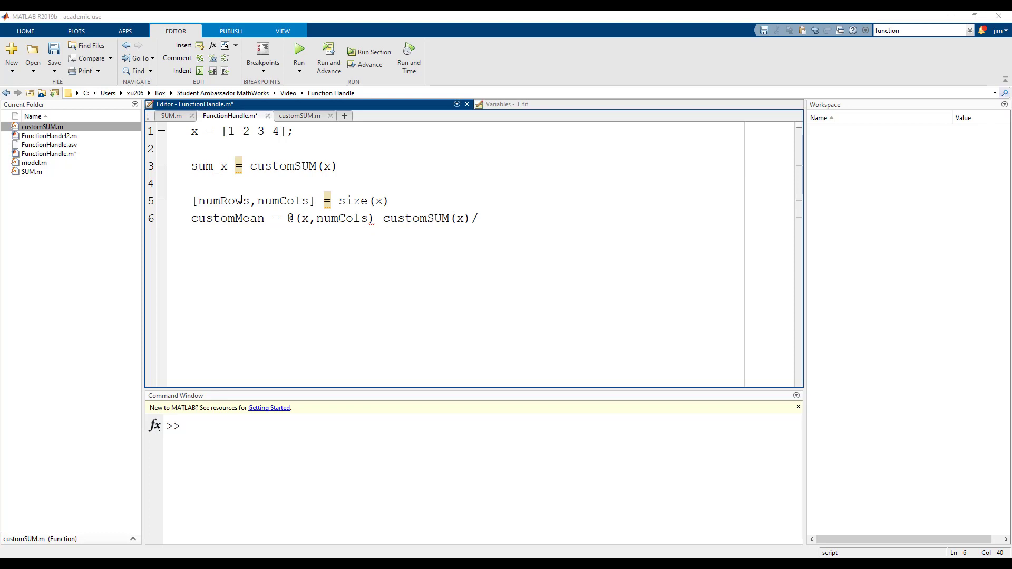
type("numCols")
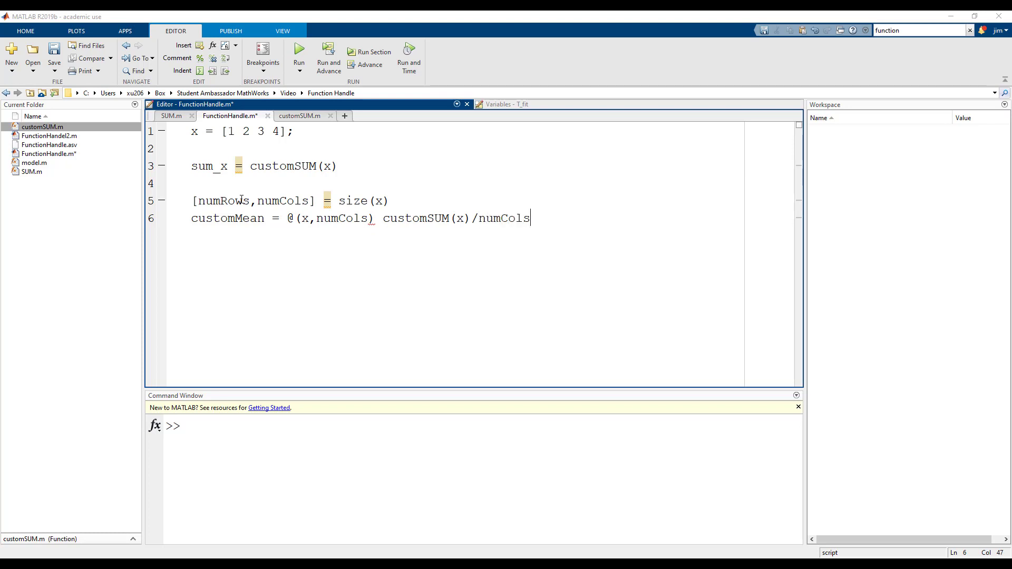
Step: Add mean_x = customMean(x,numCols) and run the script to get 2.5000
type("mean_x = cus")
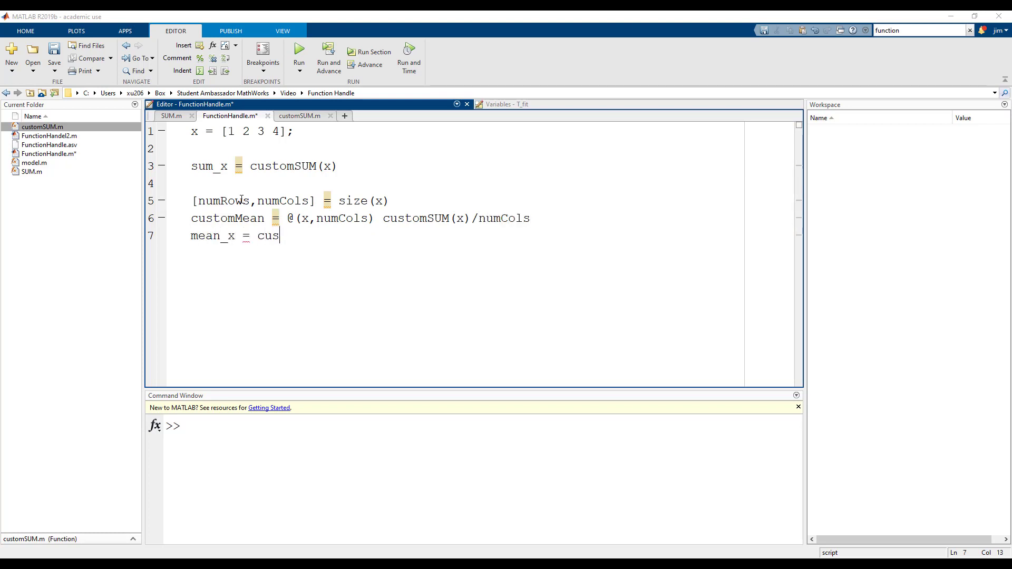
type("tomMean(x,numCols)")
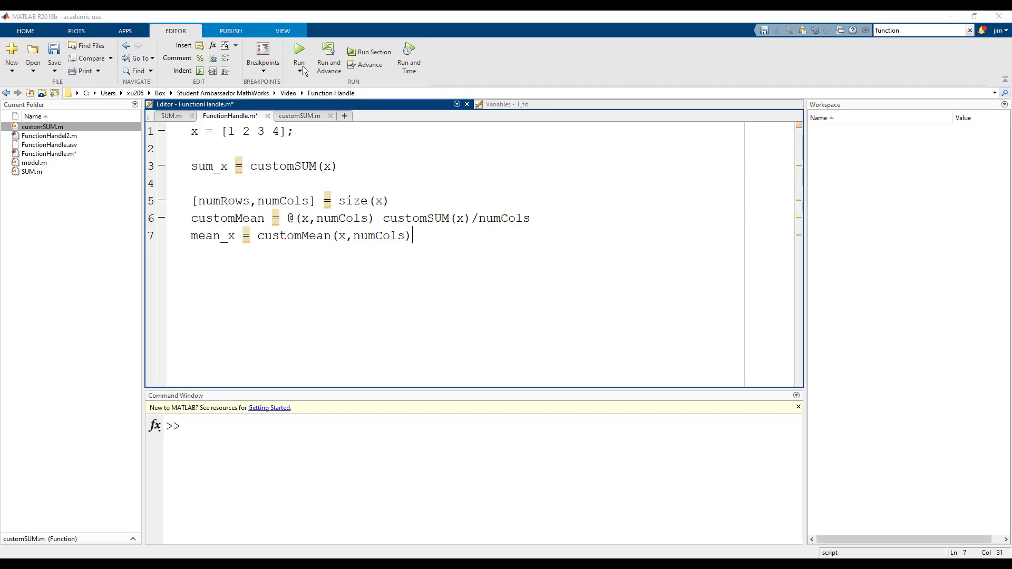
left_click(299, 47)
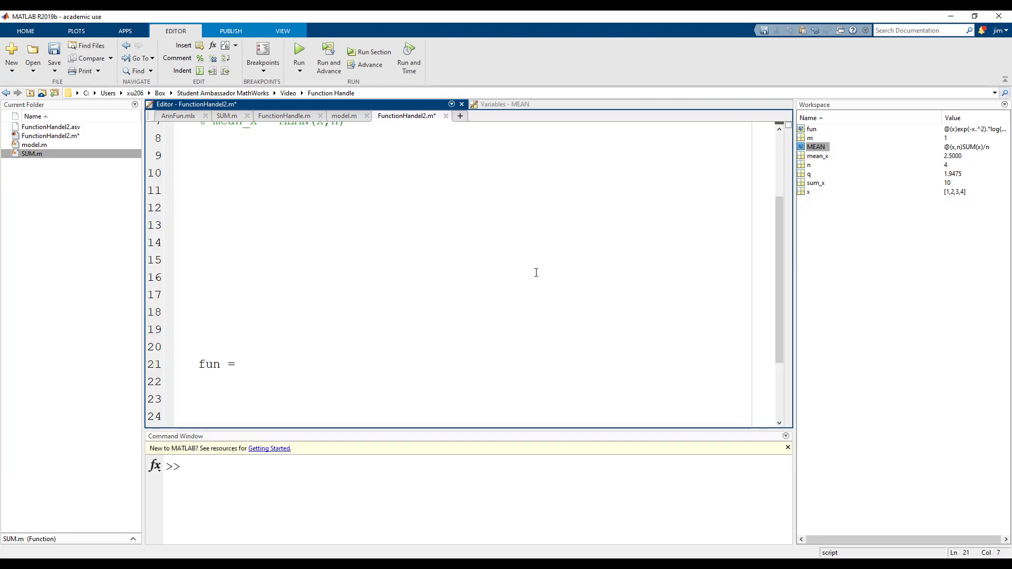
Step: Define fun = @(x) exp(-x.^2).*log(x).^2; on line 21
type("@")
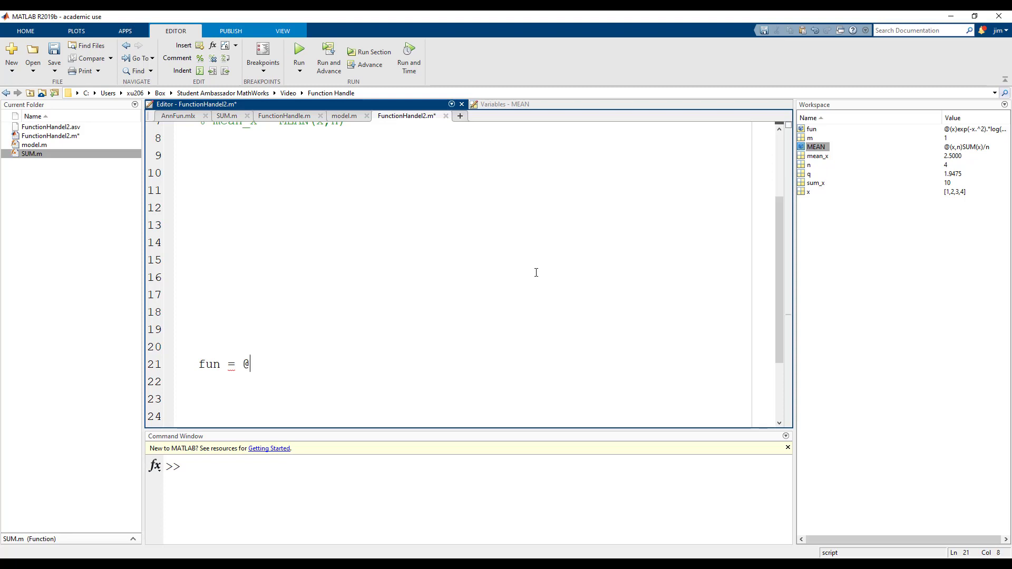
type("(x)")
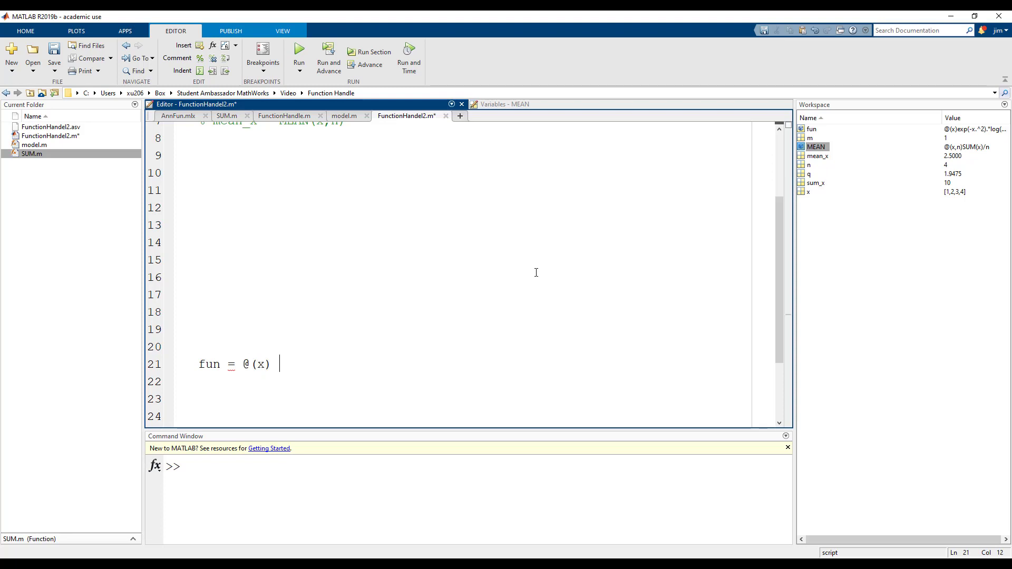
double_click(260, 364)
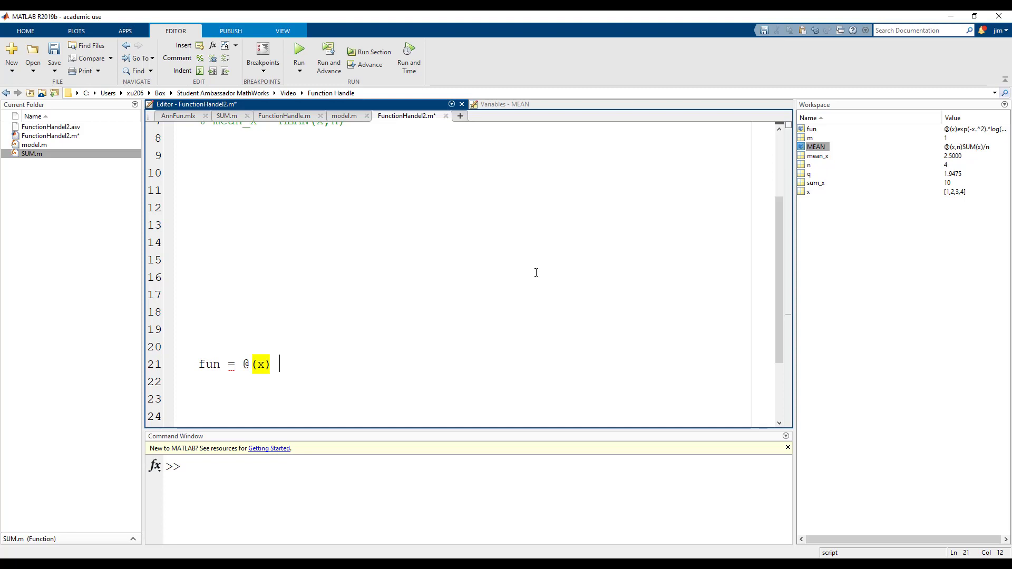
type("exp(-x.^2)")
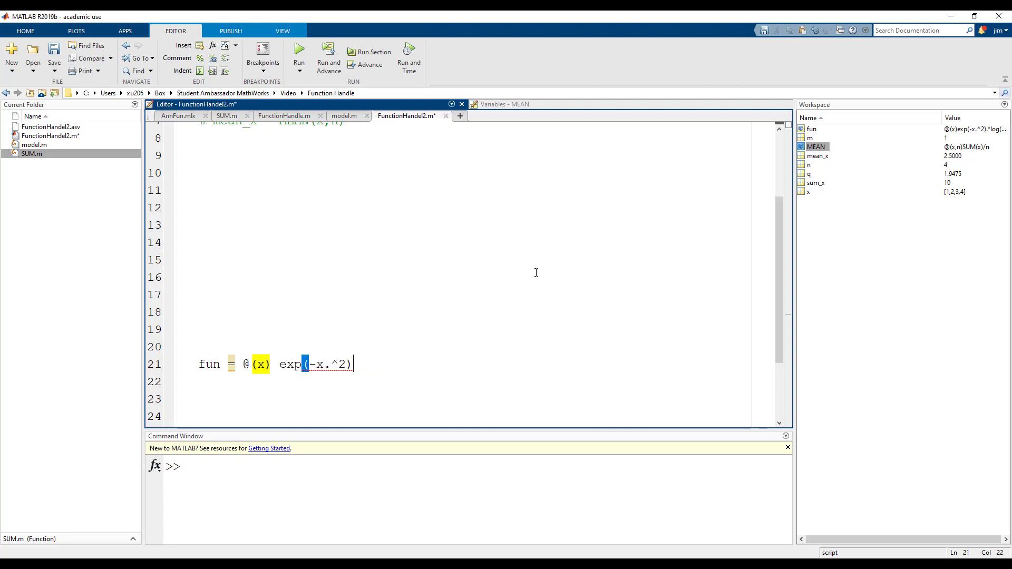
type(".*log(x).^2;")
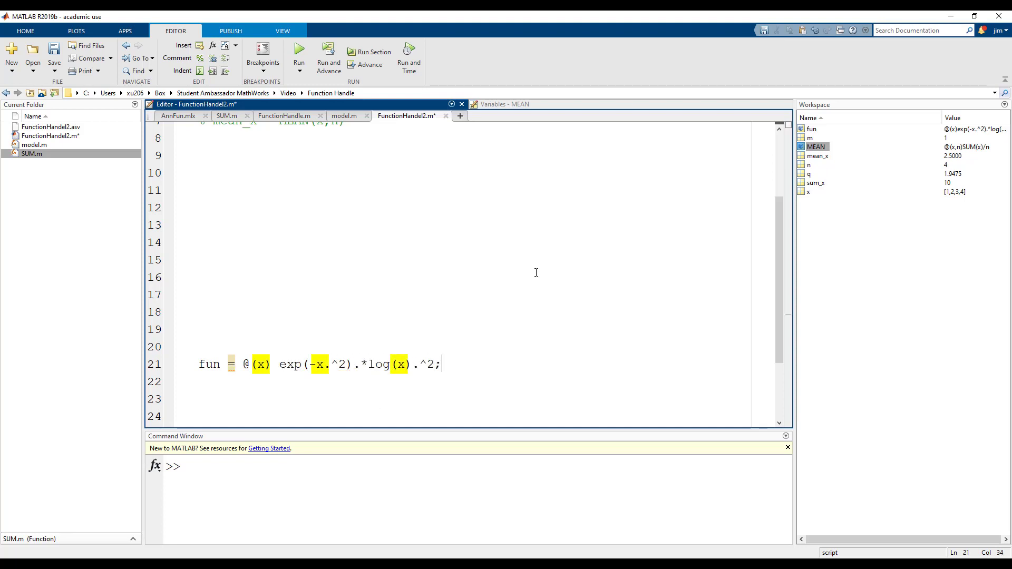
Step: Add q = integral(fun,0,Inf) on line 22
type("q = integral(")
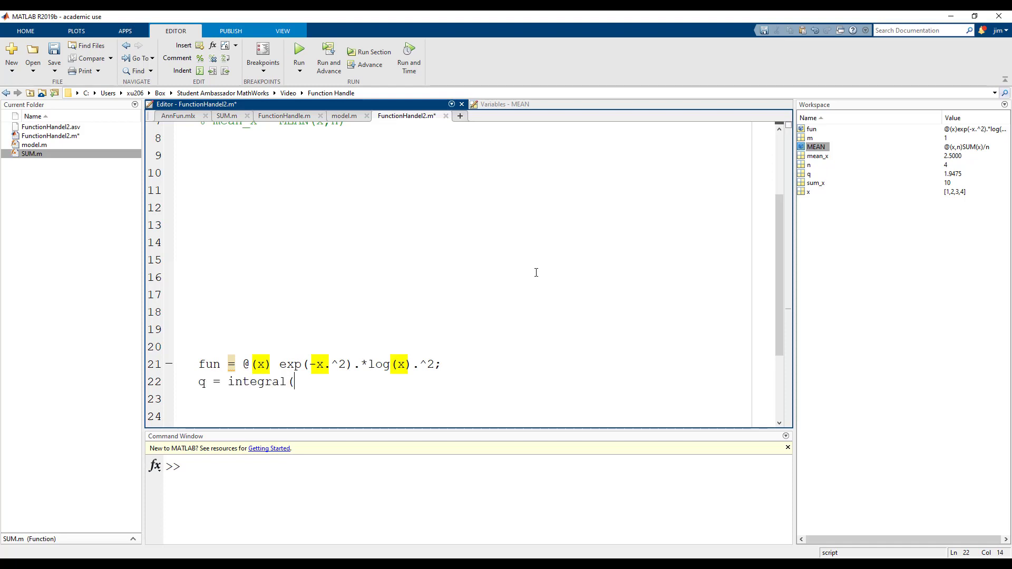
type("fun")
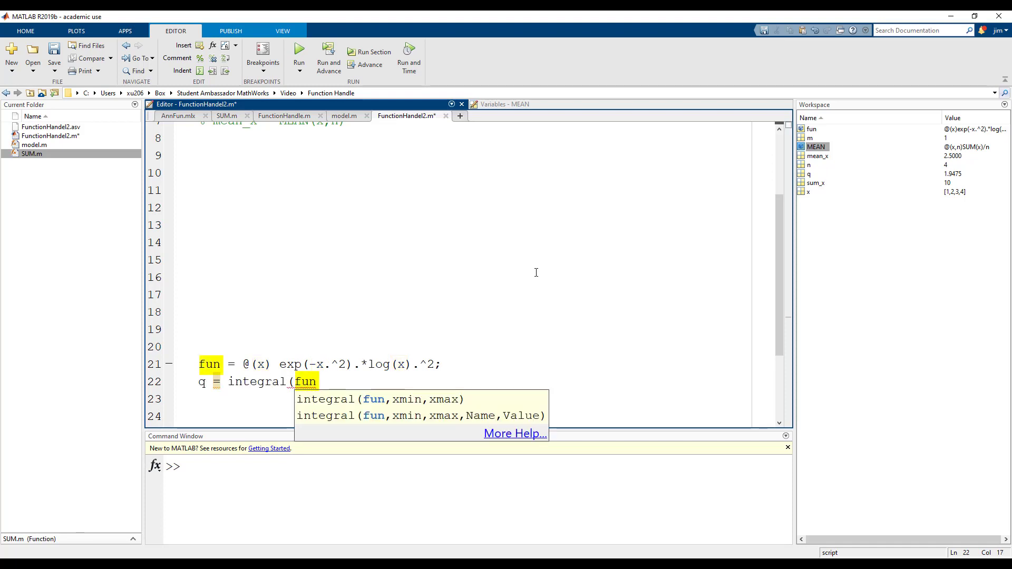
type(",")
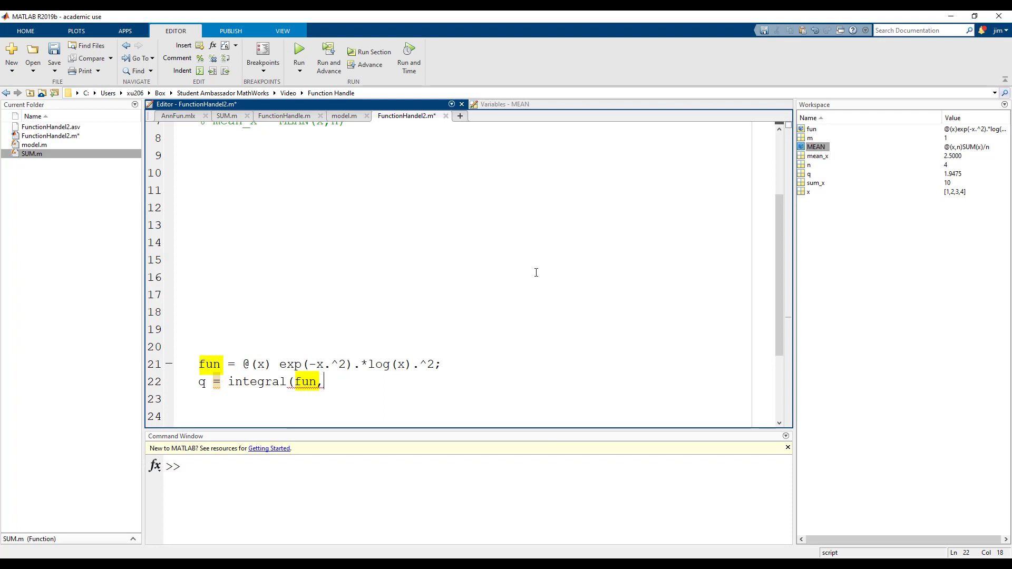
type("0,Inf)")
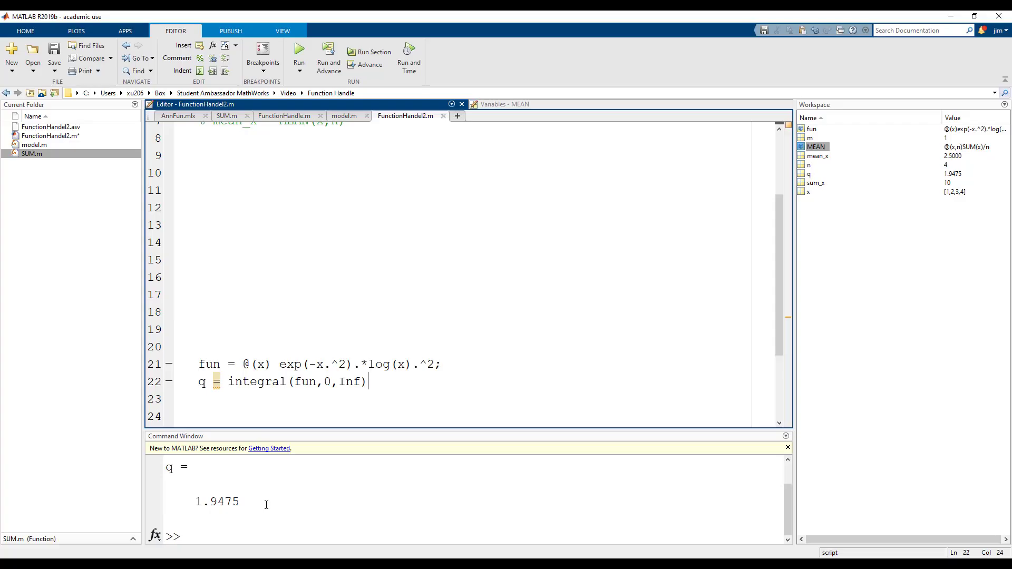
Step: Rename a new untitled10 function to fun2 with body y = exp(-x.^2).*log(x).^2, saved as fun2.m
left_click(11, 47)
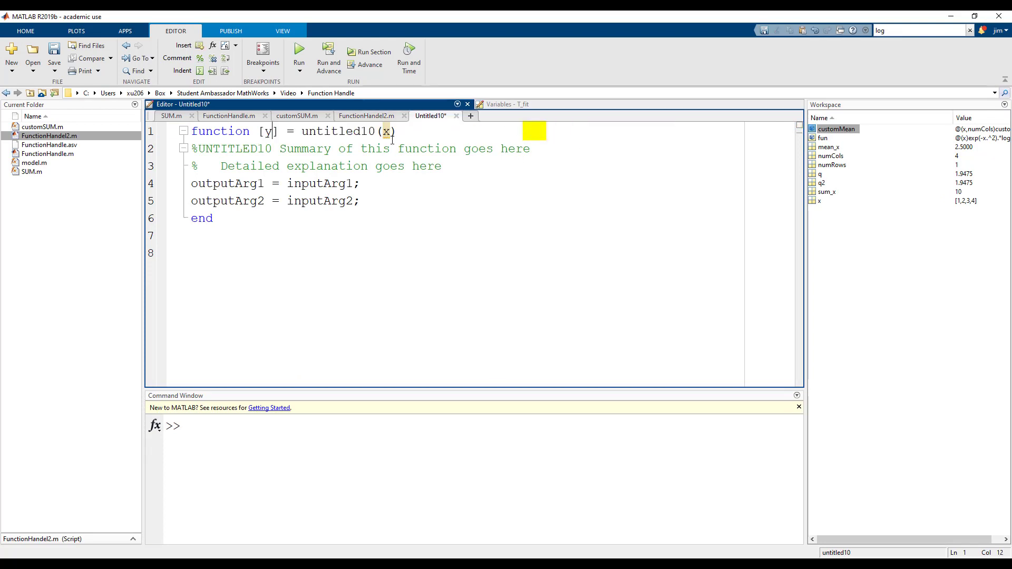
double_click(339, 132)
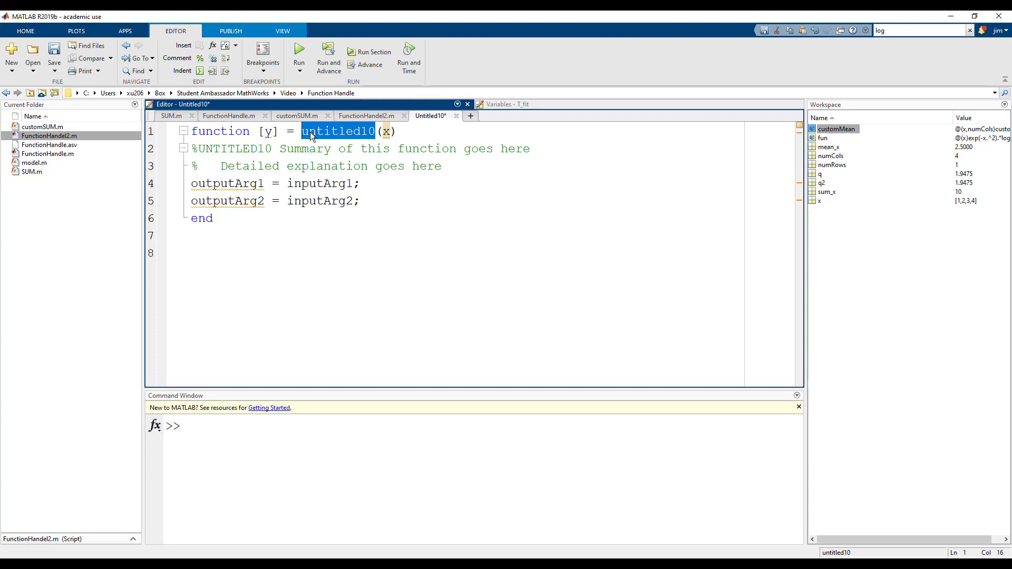
type("fun2")
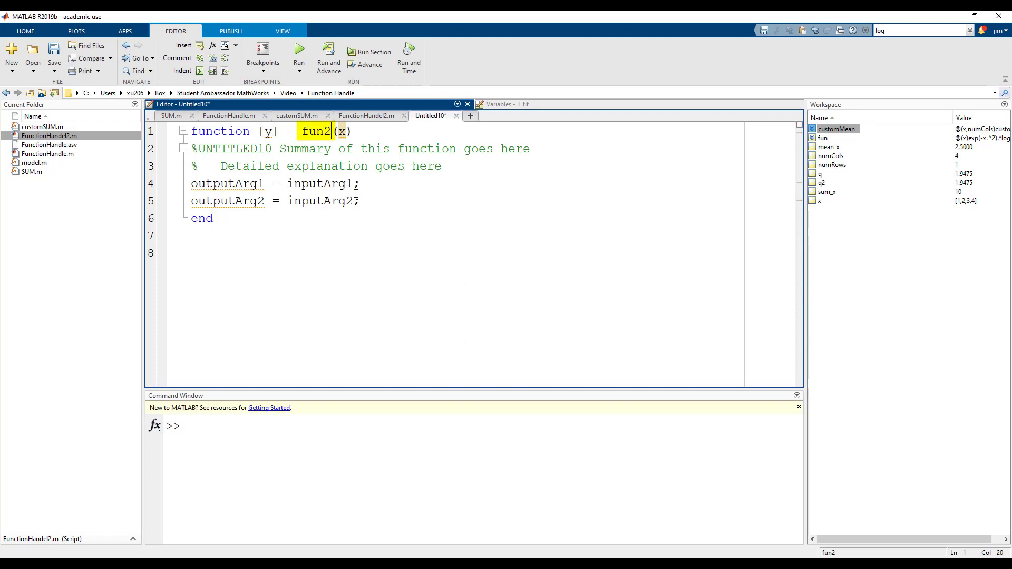
type("y = exp(-x.^2).*log(x).^2;")
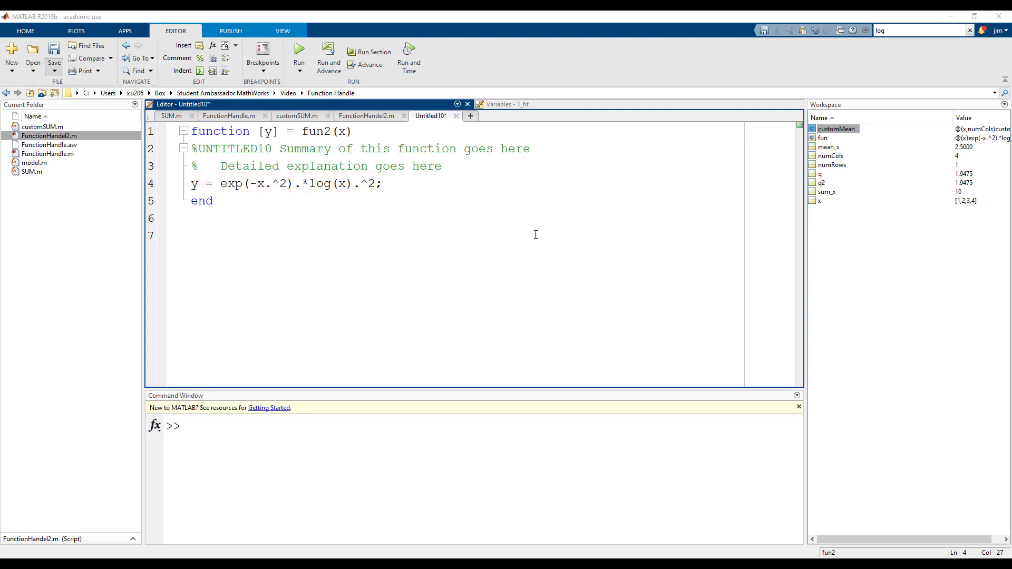
left_click(50, 54)
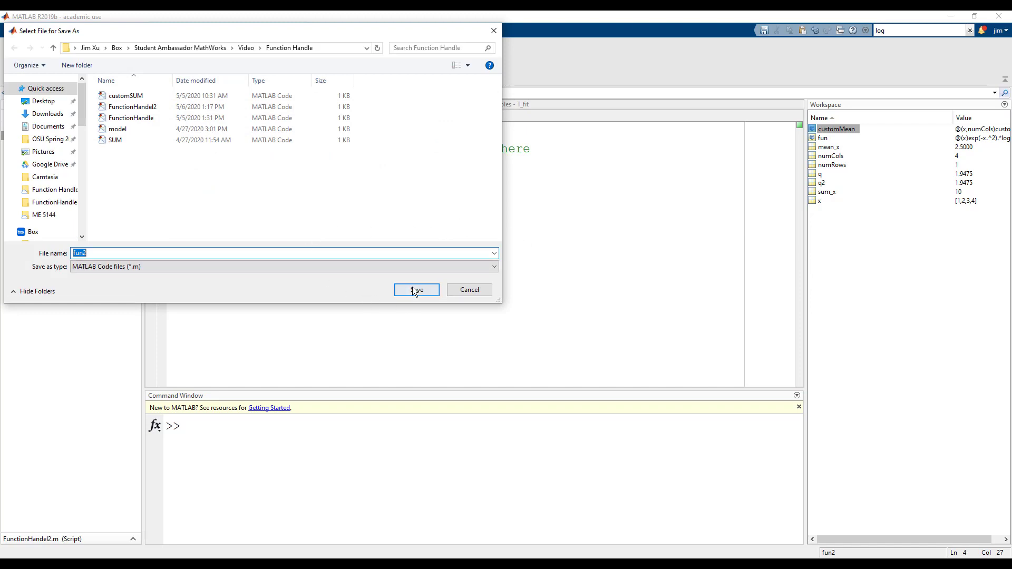
left_click(416, 290)
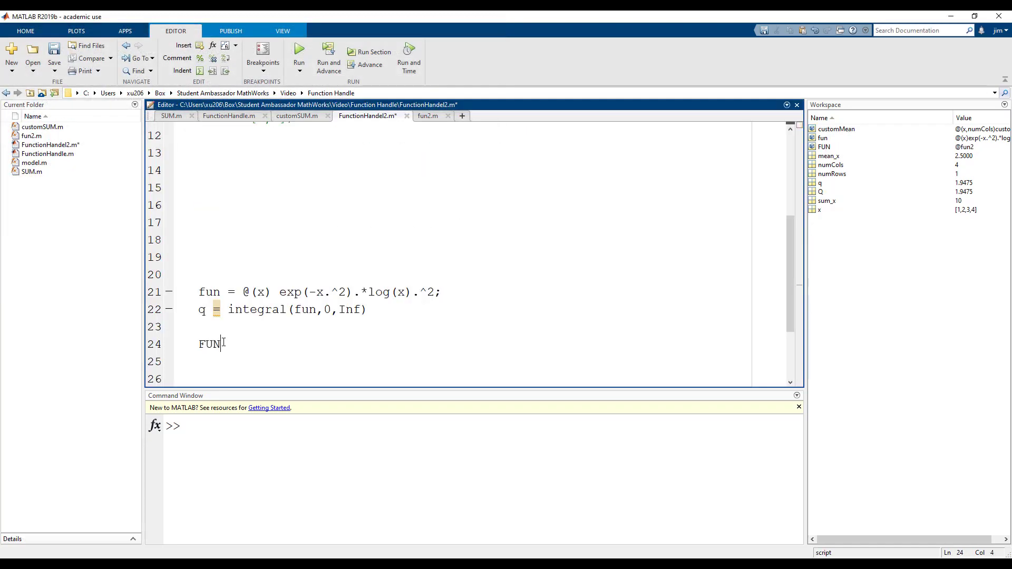
type("=")
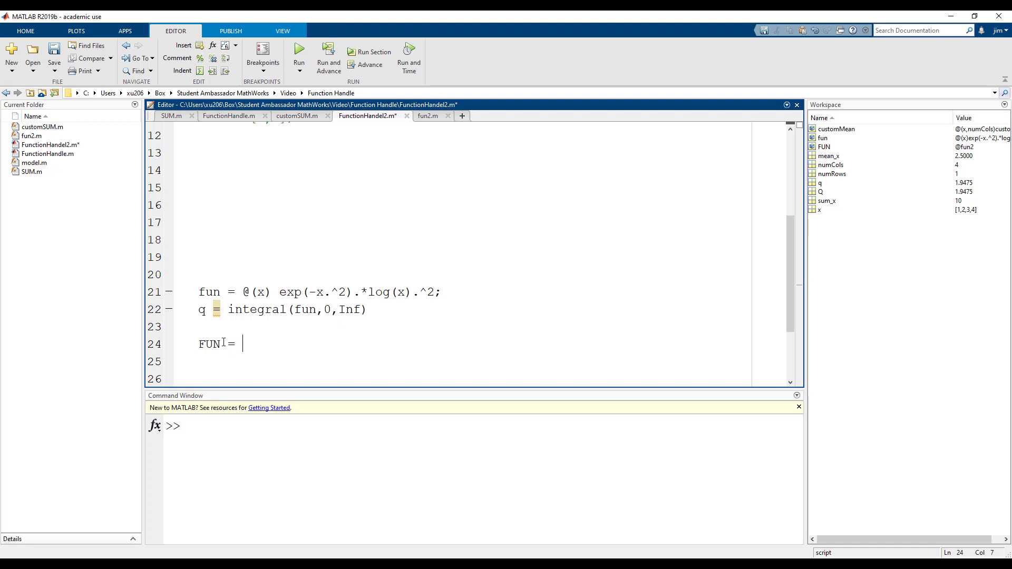
type("@")
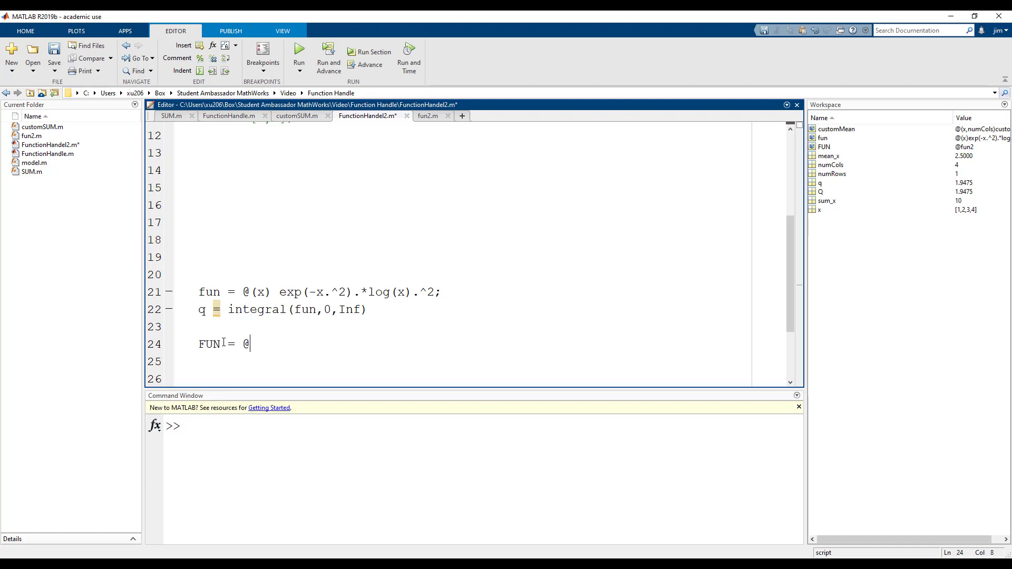
type("fun2")
left_click(490, 362)
type("Q")
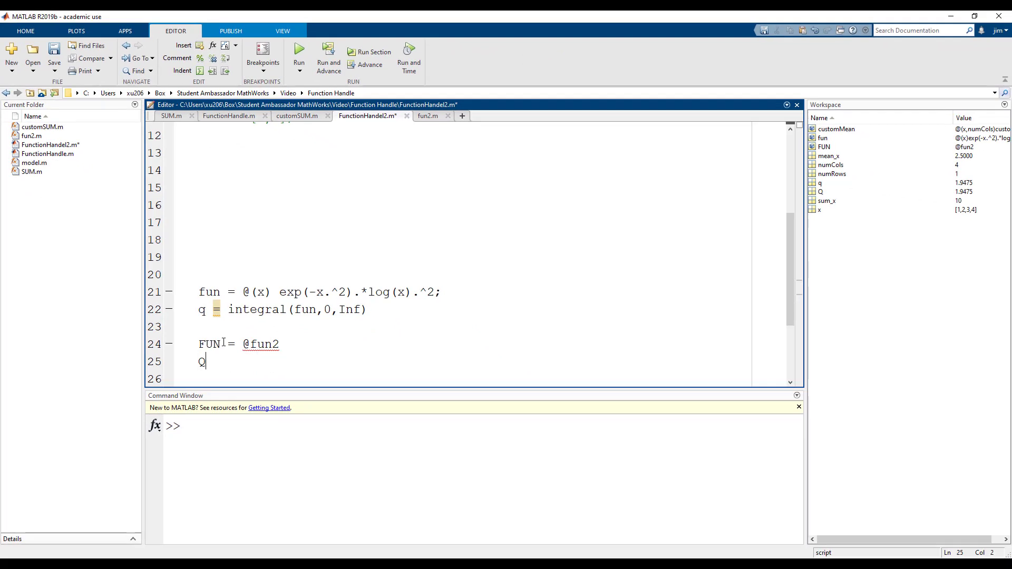
Step: Add Q = integral(FUN,0,Inf) and select the resulting Q = 1.9475
type("= integ")
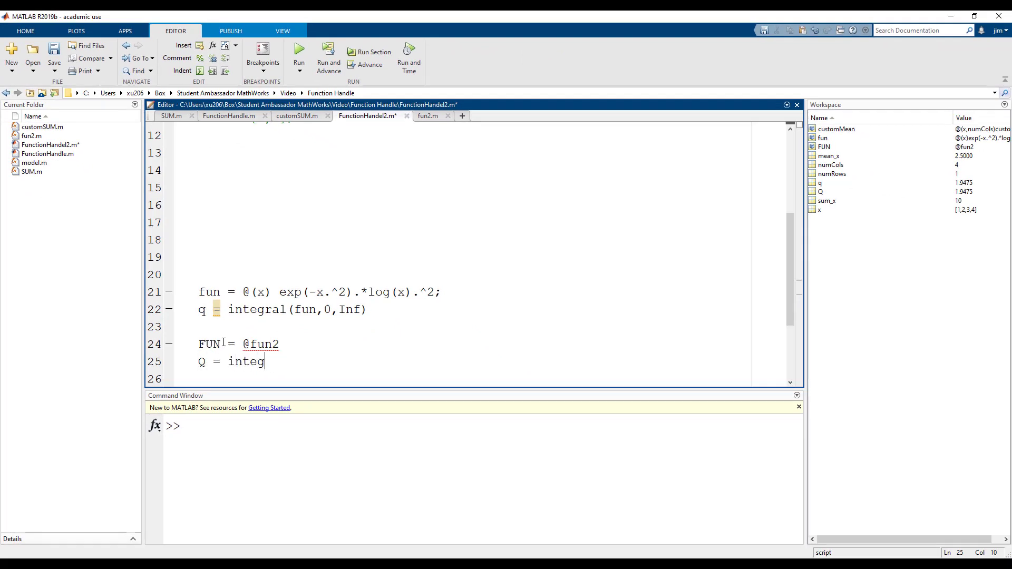
type("ral(FUN")
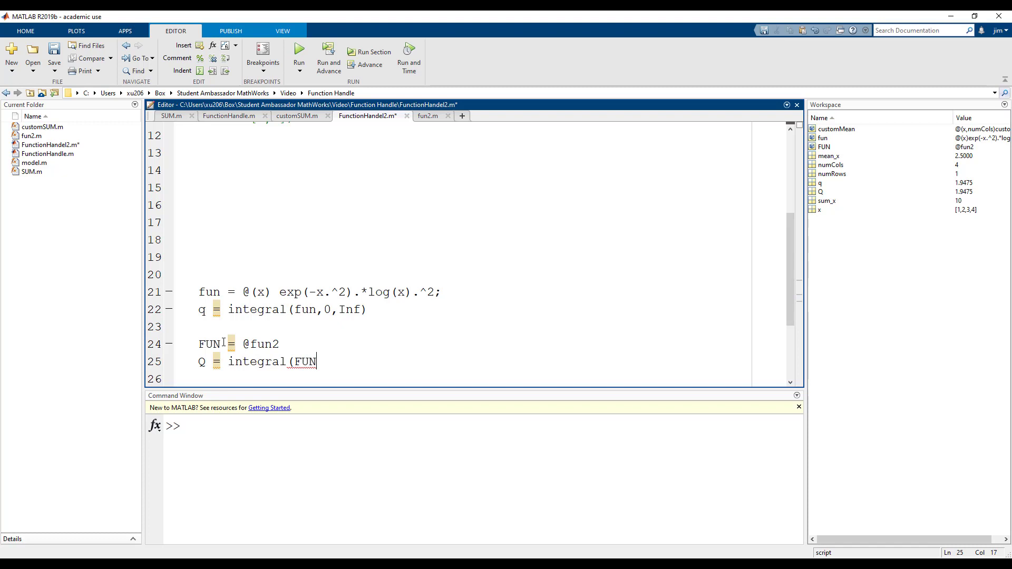
type(",0,Inf)")
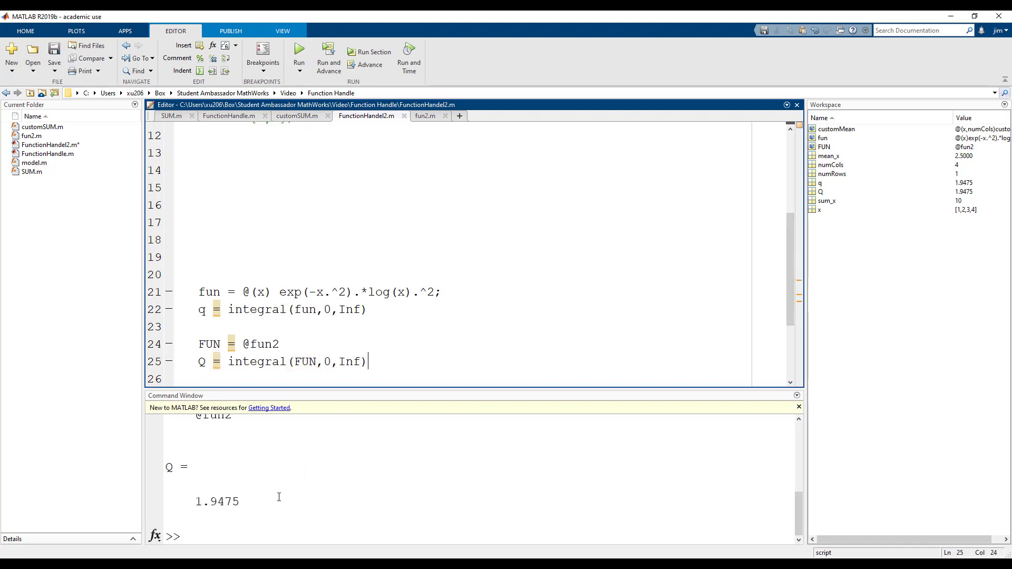
left_click_drag(169, 465, 242, 503)
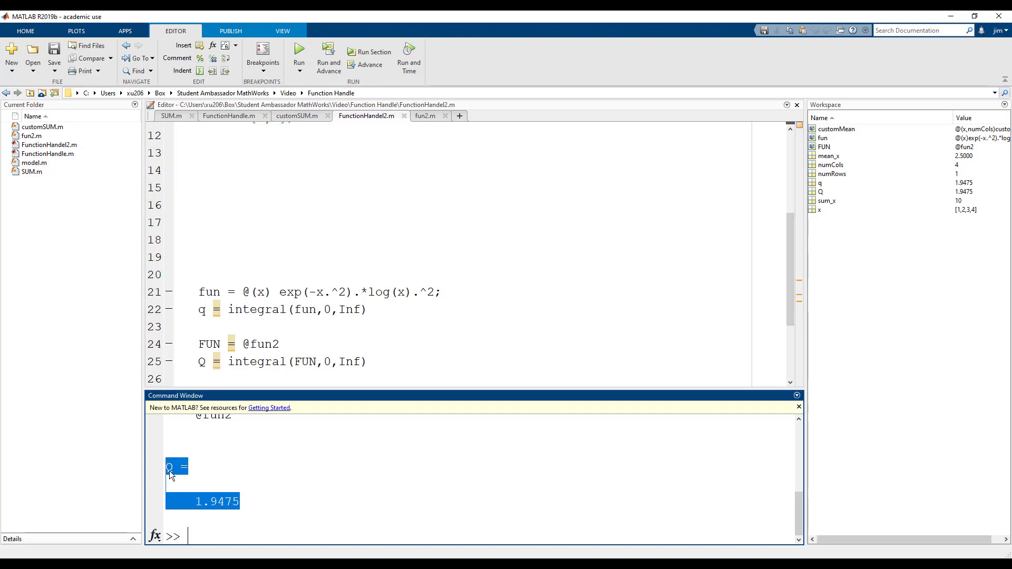